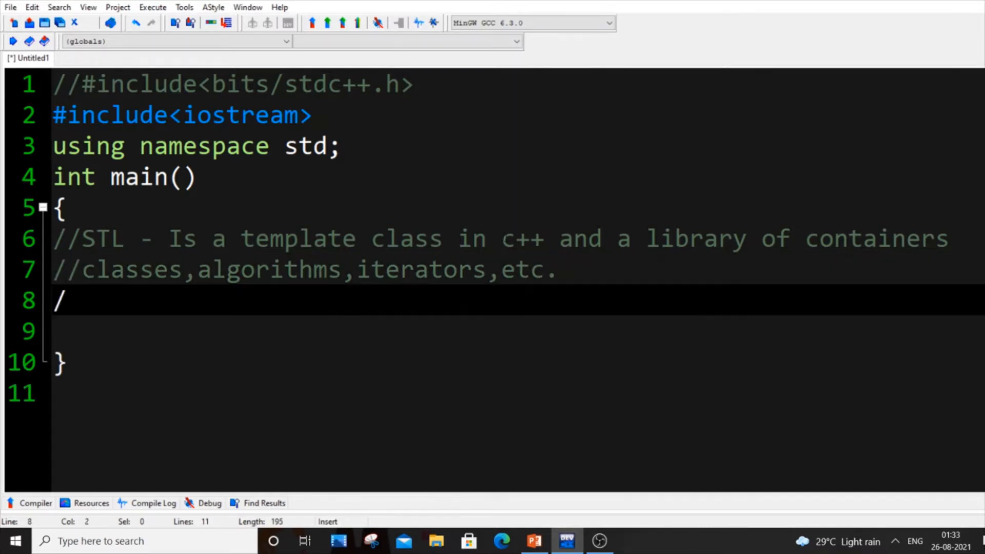
Add the comment sqrt() on line 8 and select the bits/stdc++.h include line to uncomment it.
text(sqrt)
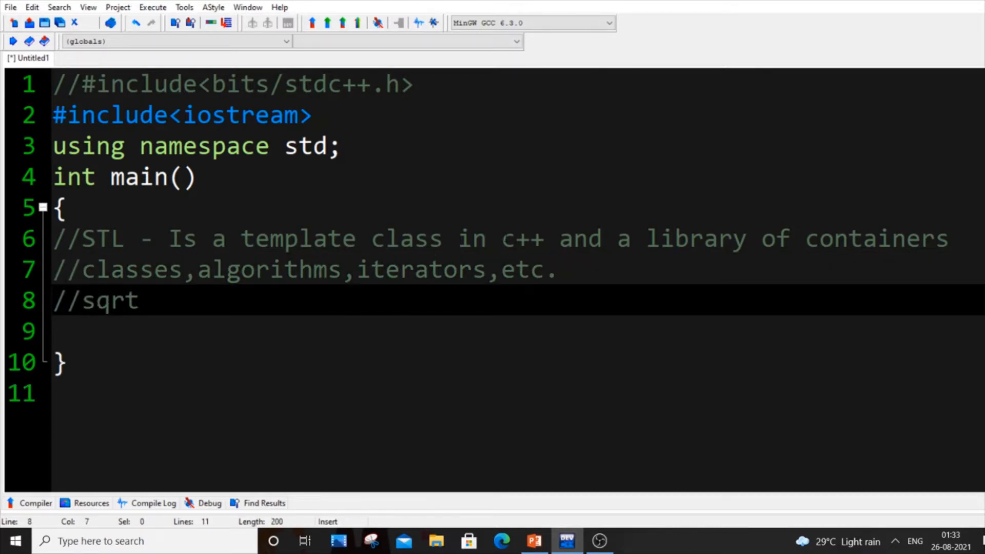
text(())
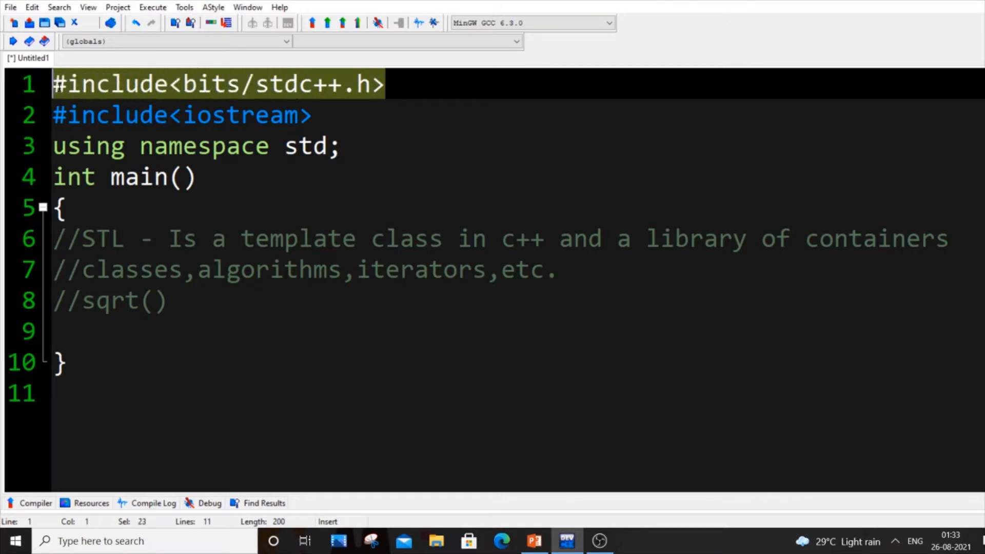
drag(82, 238, 197, 238)
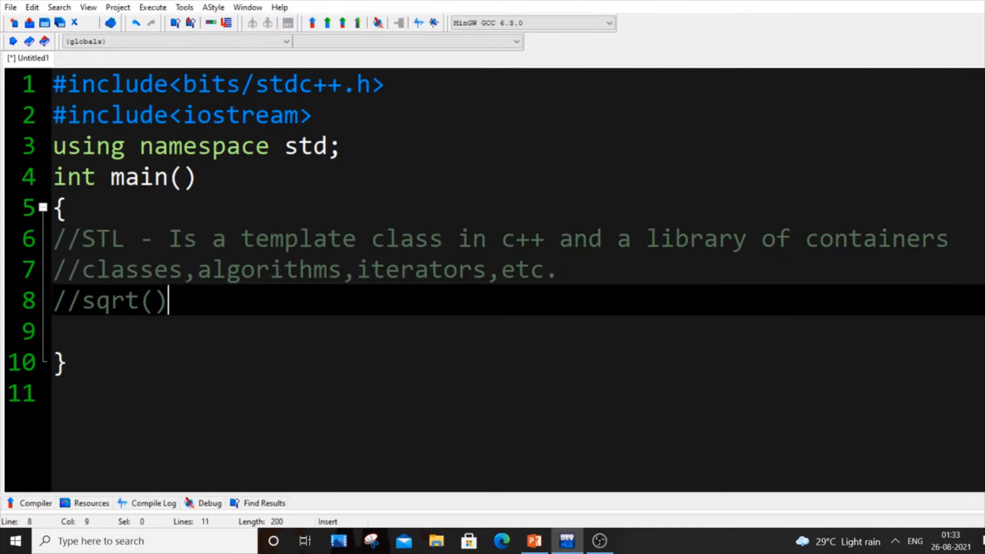
Replace the STL and sqrt() comments in main with notes 1. reduces code length(not time complexity) and 2. CP.
click(559, 269)
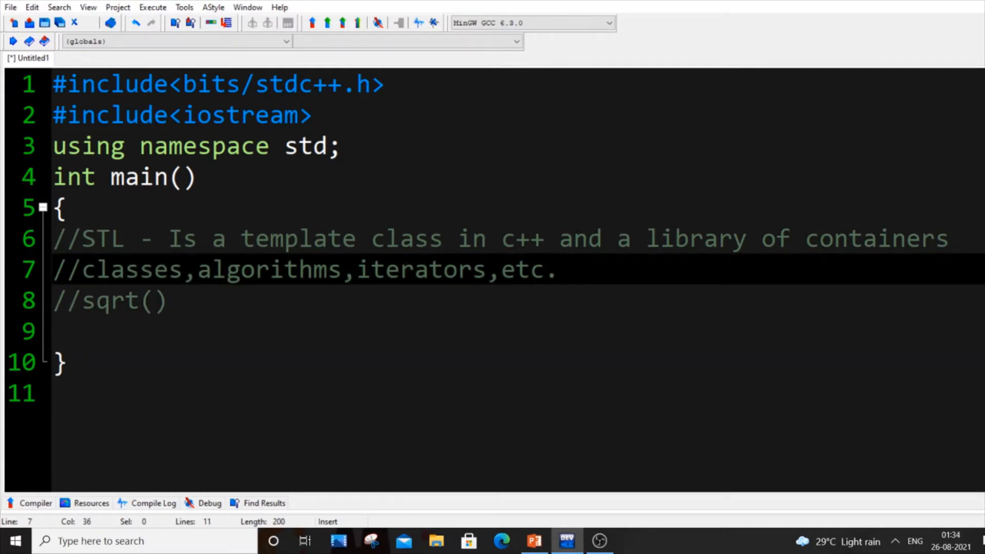
click(556, 269)
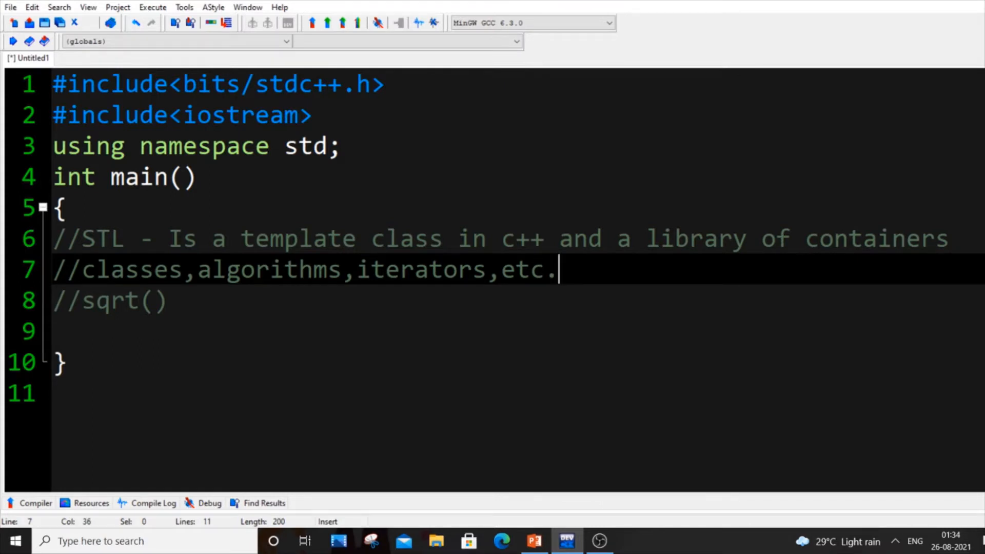
double_click(413, 269)
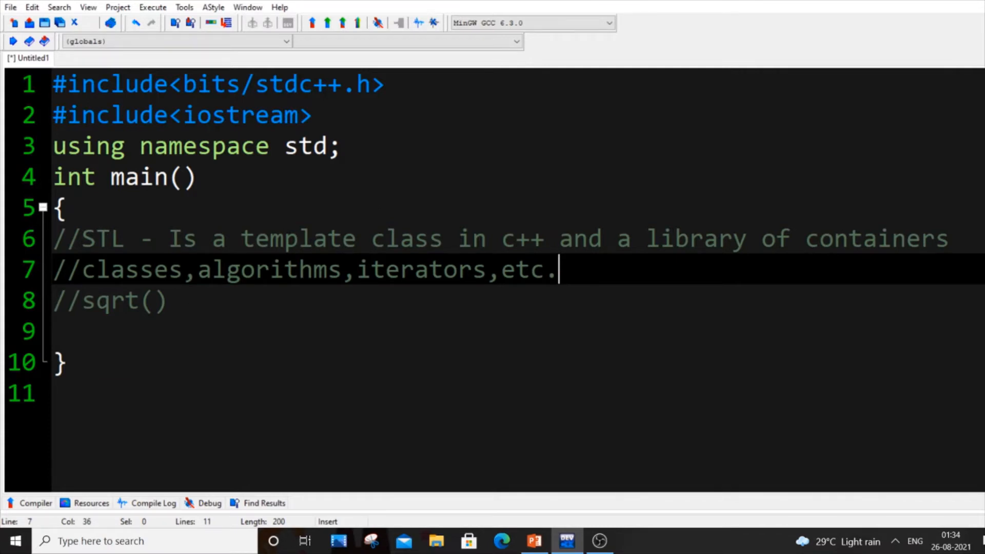
click(57, 331)
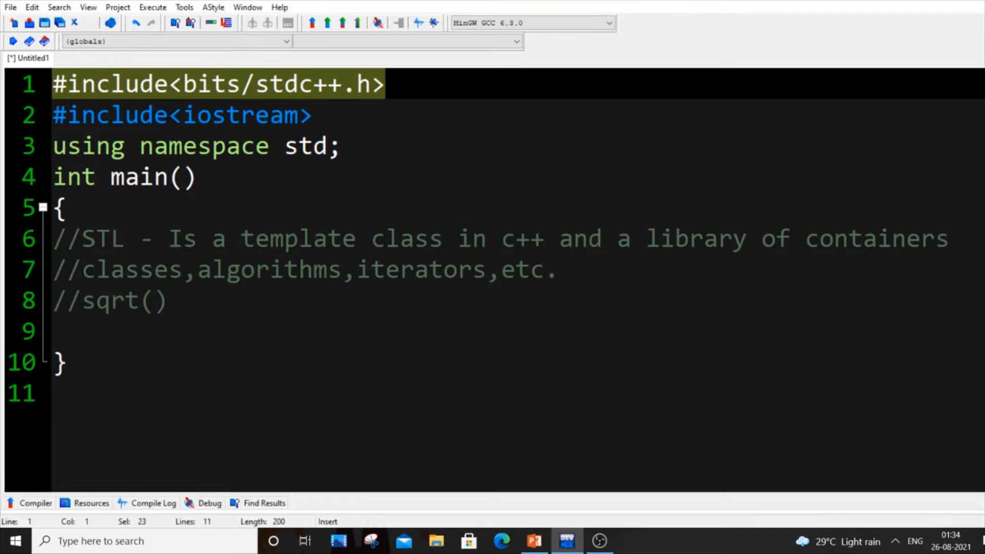
click(383, 84)
text(//1. reduces code length(not time complexity))
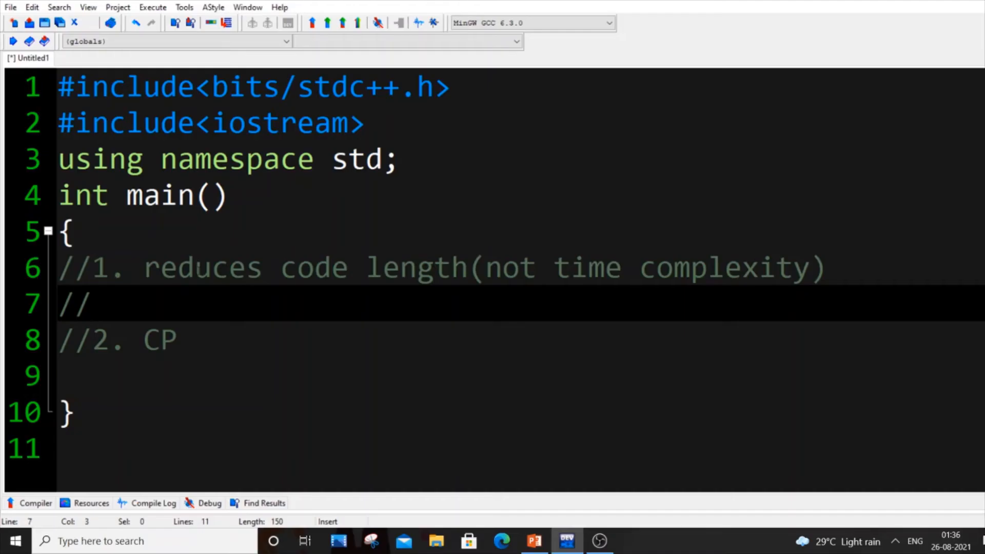
Insert indented comment lines //arr[]- and //so at the top of main.
click(91, 304)
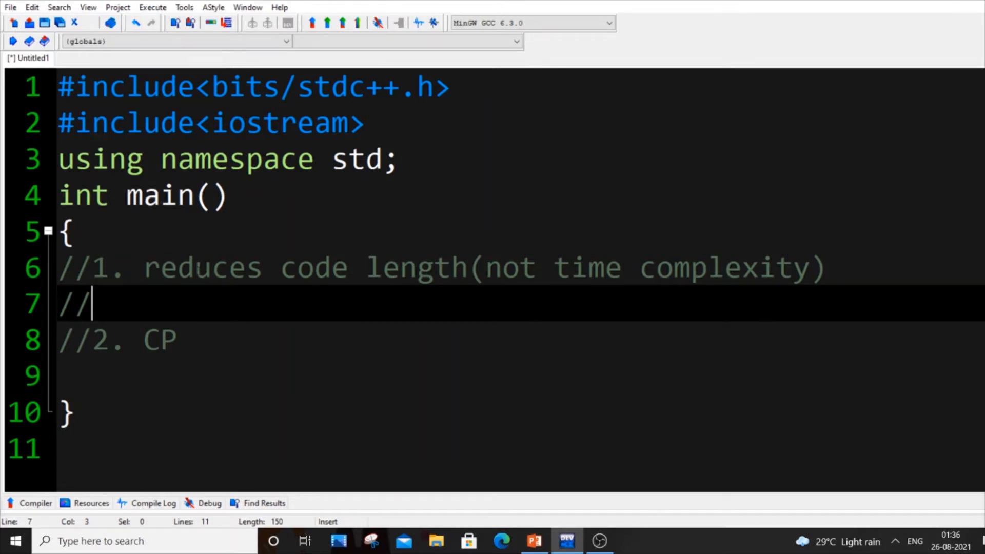
key(Return)
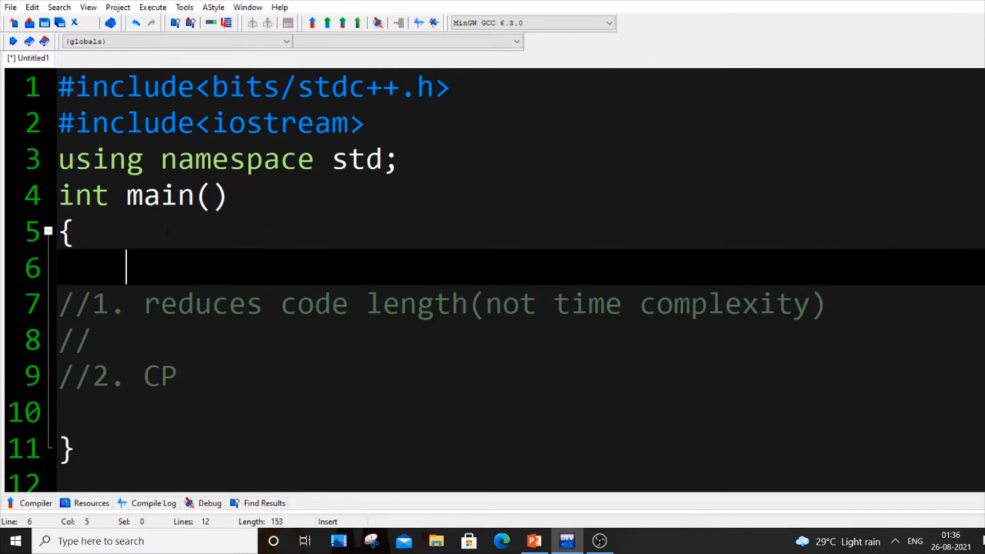
text(//arr)
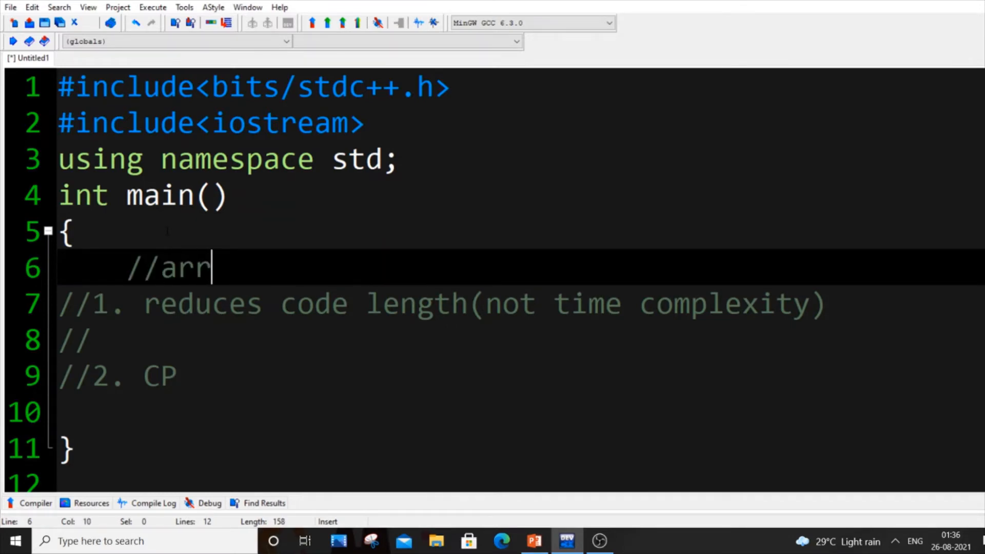
text([]-)
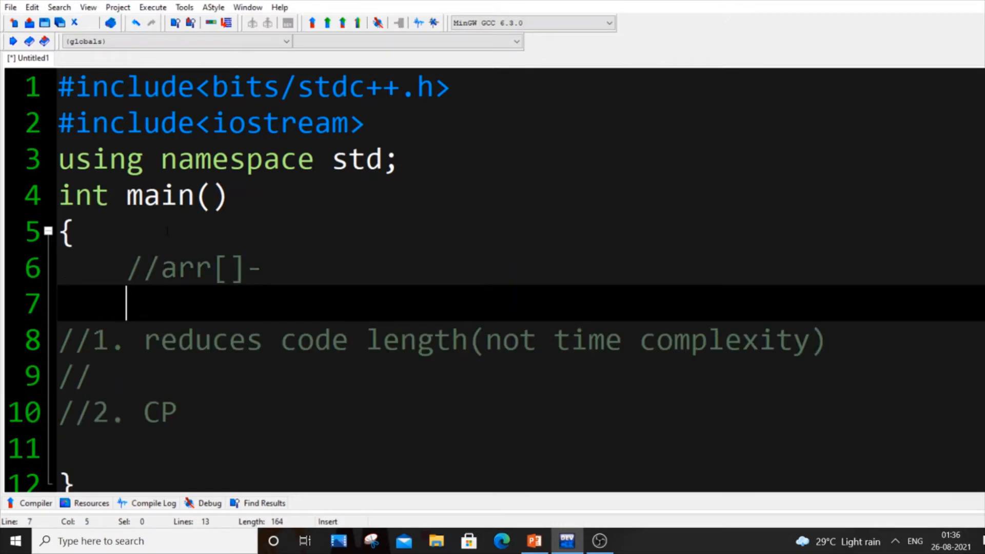
text(//sort)
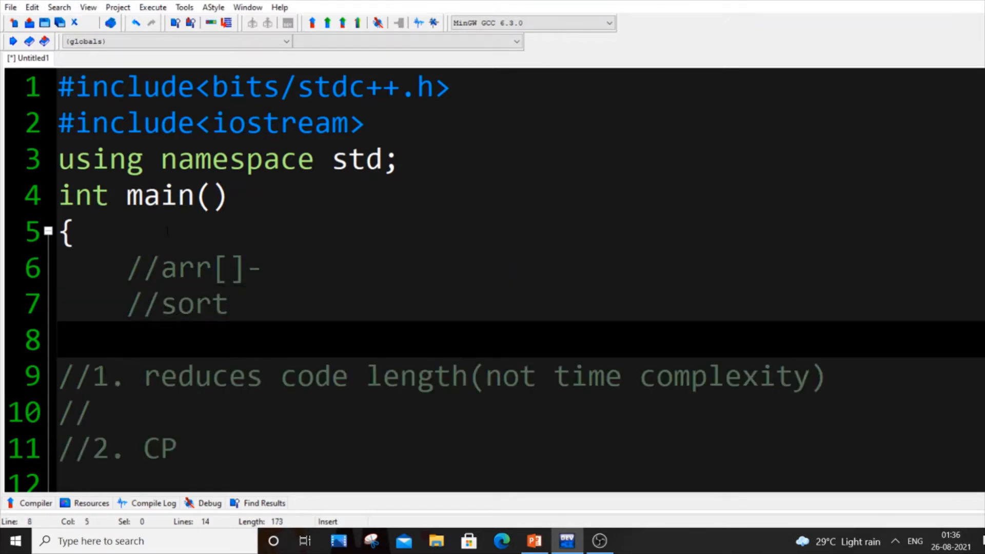
text(//)
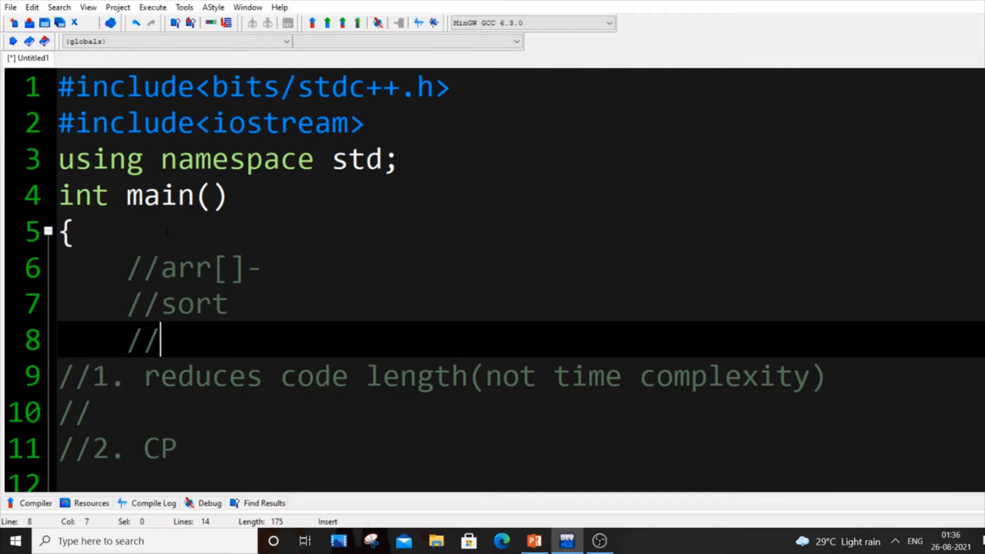
Complete the comments as //sort and //sort(arr,arr+n);.
text(sor)
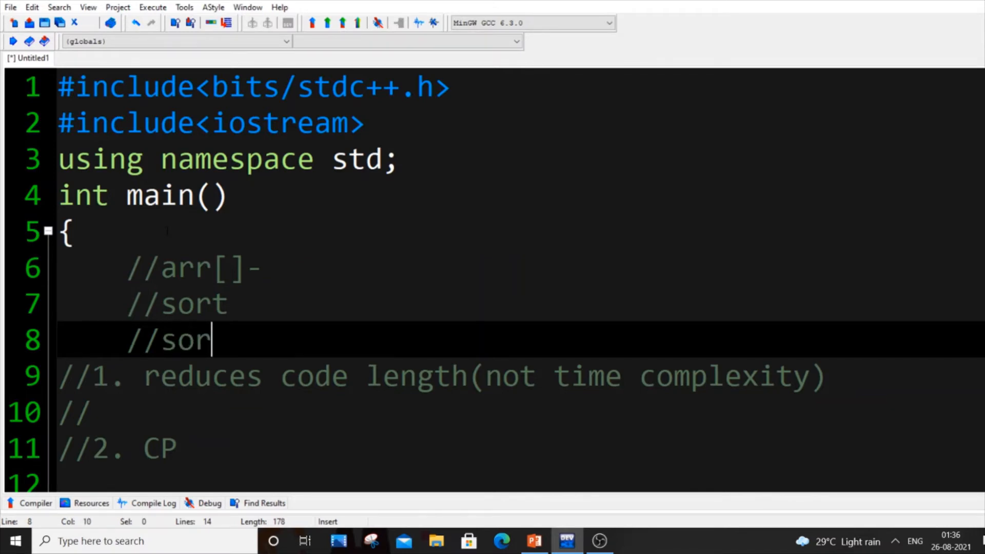
text(t()
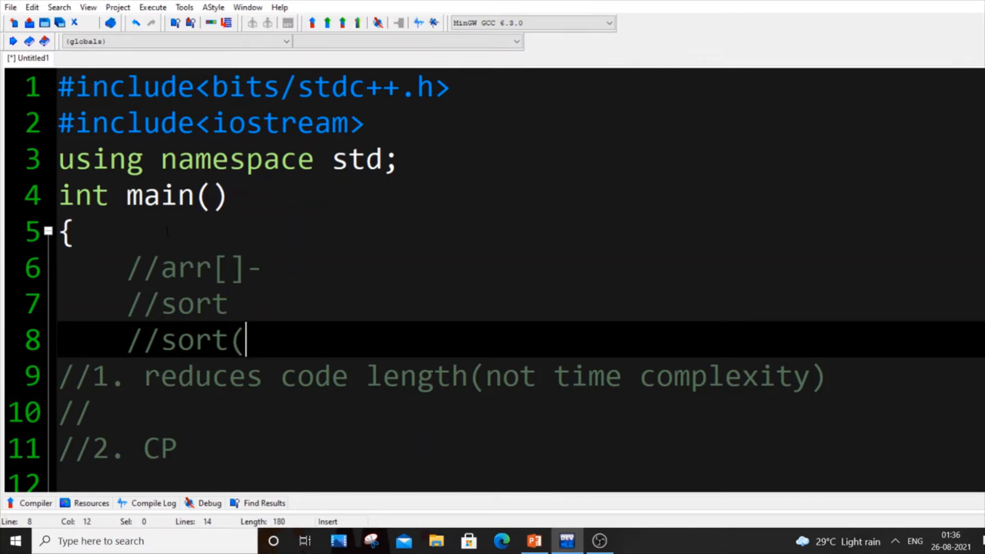
text(arr,)
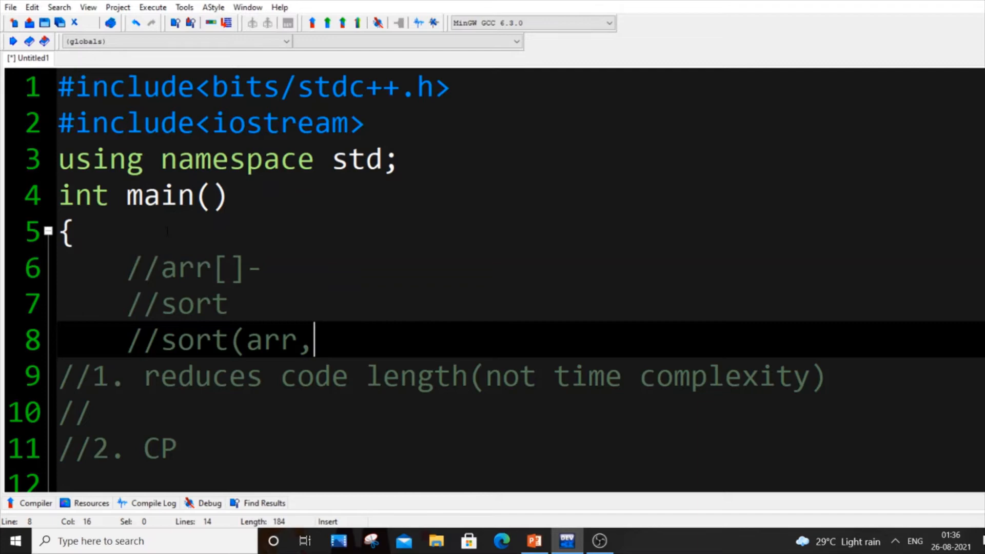
text(arr+)
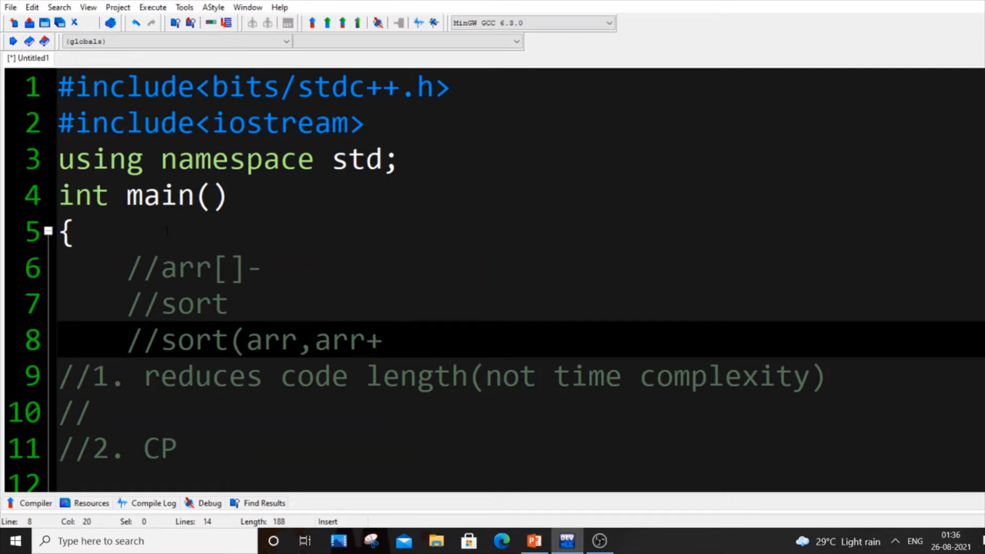
text(n);)
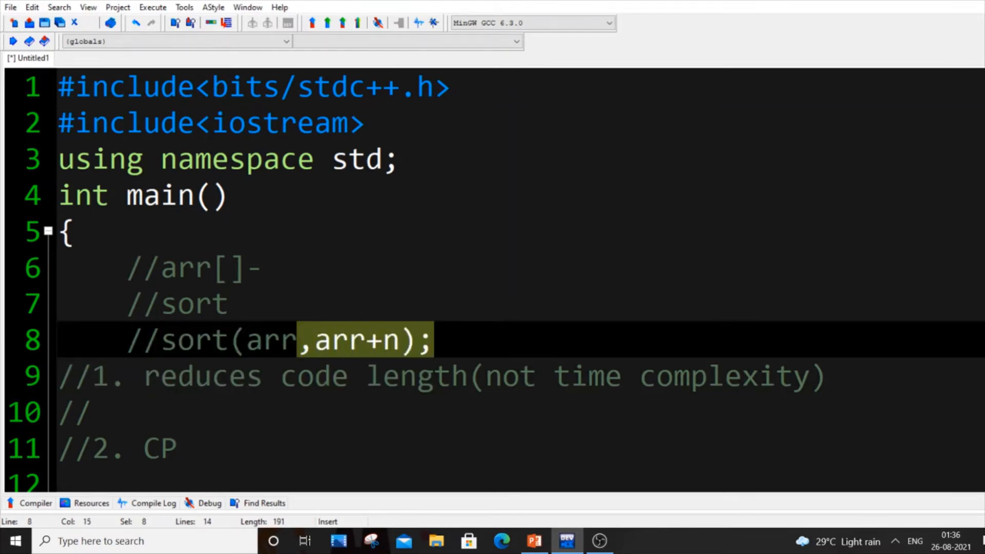
click(195, 448)
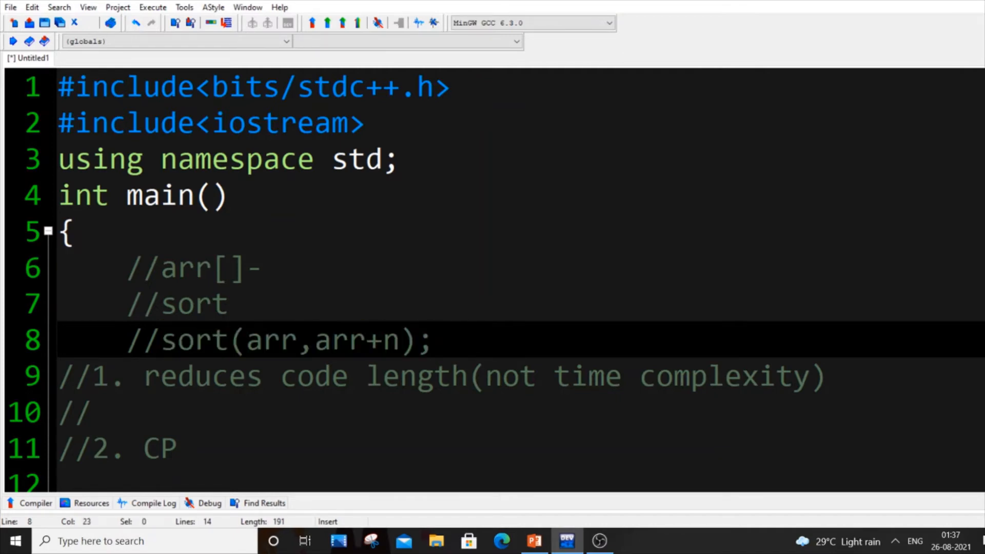
double_click(194, 340)
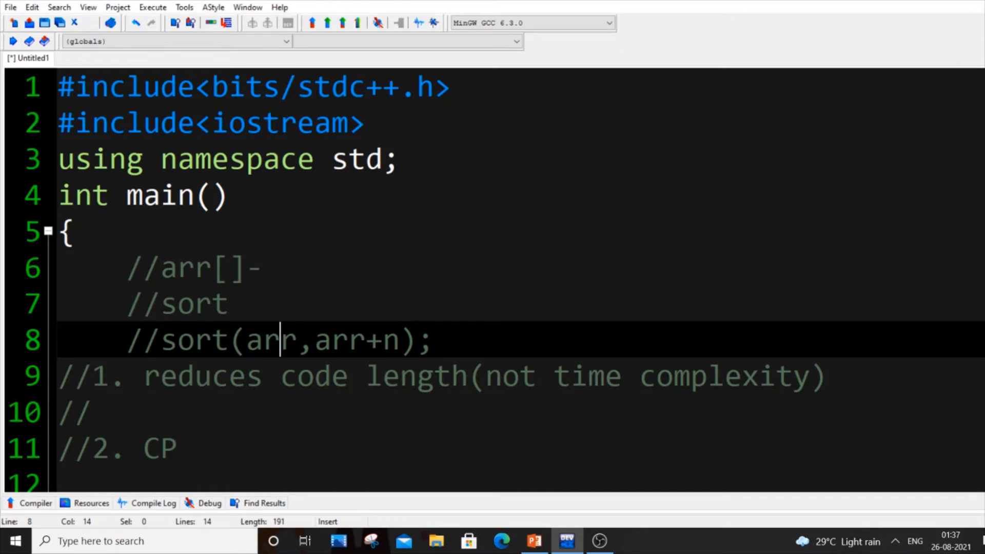
click(826, 375)
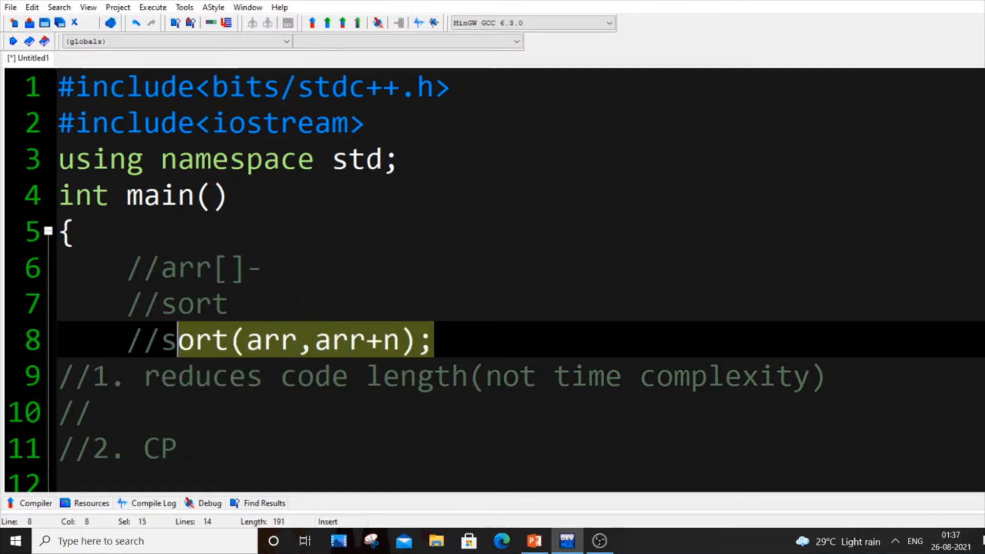
click(229, 304)
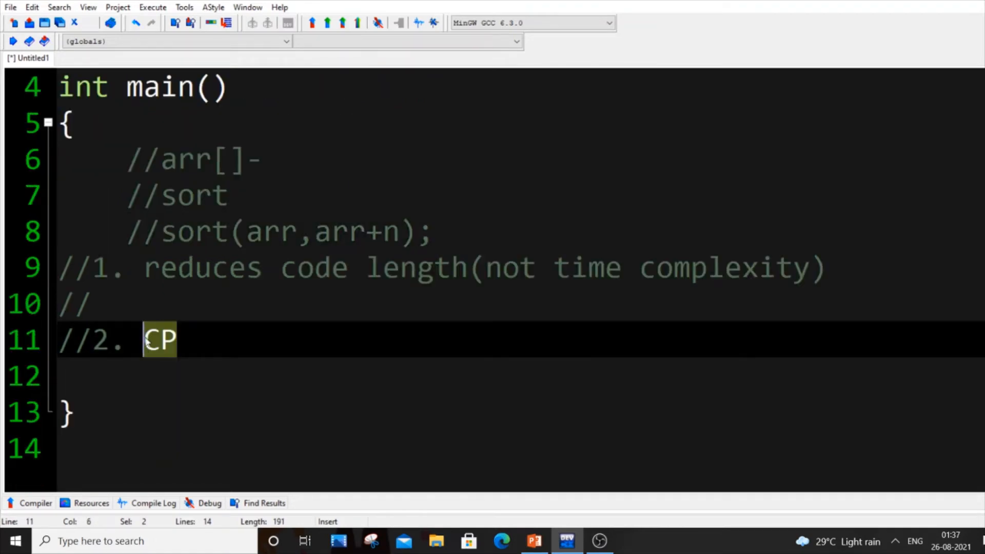
click(189, 339)
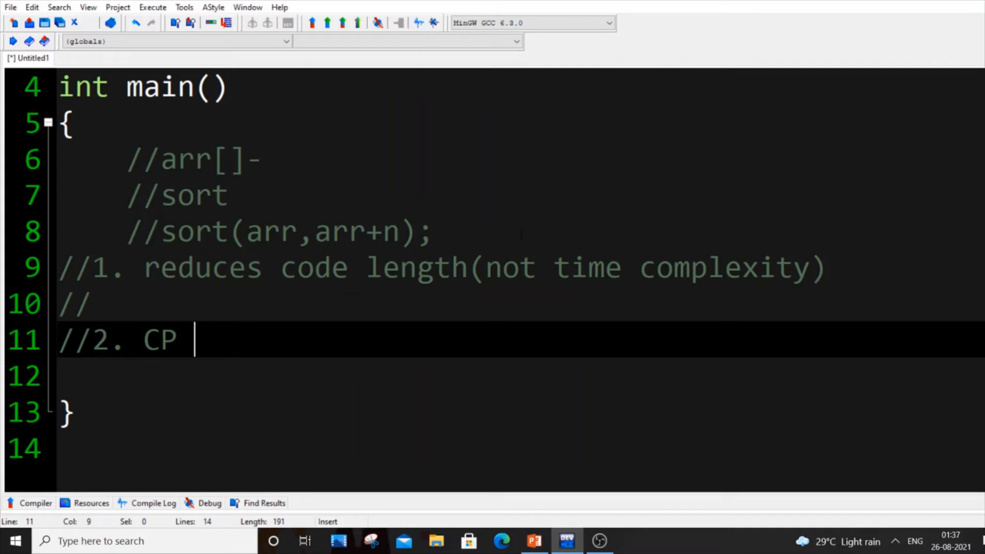
scroll(up, 3)
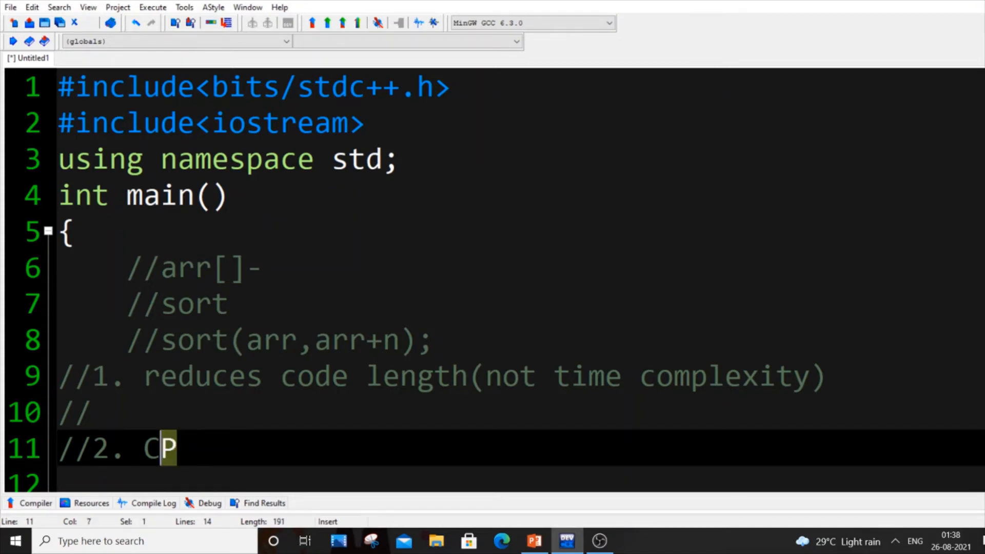
text(P)
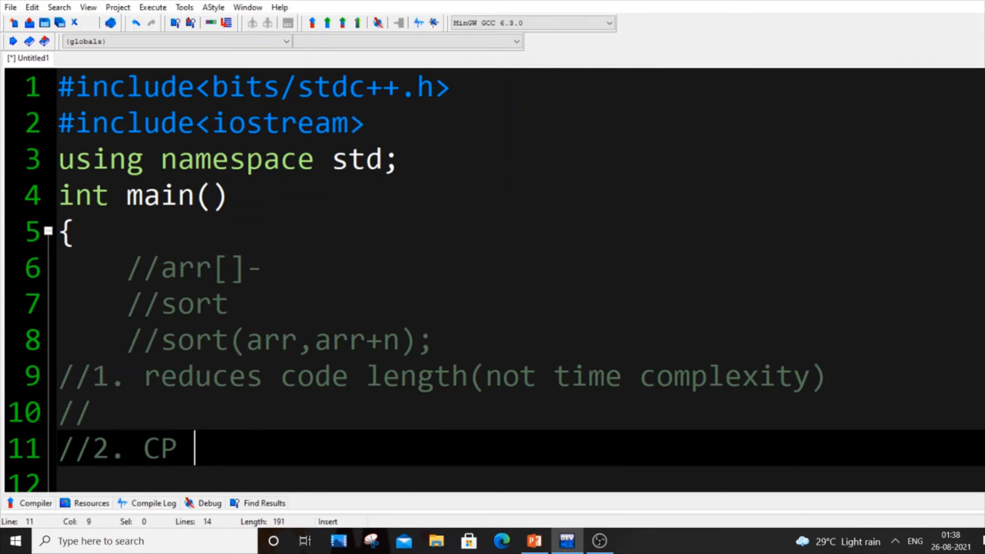
click(143, 376)
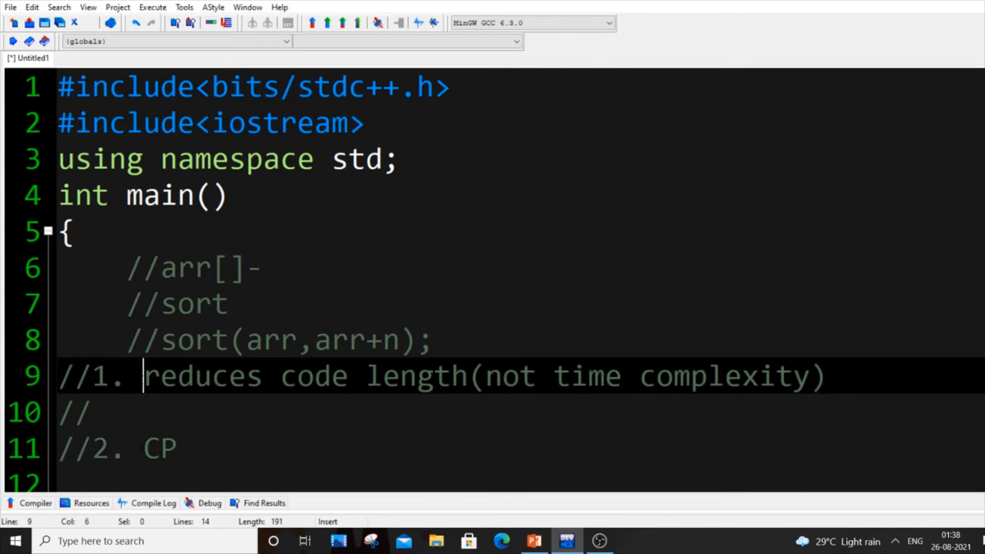
click(195, 448)
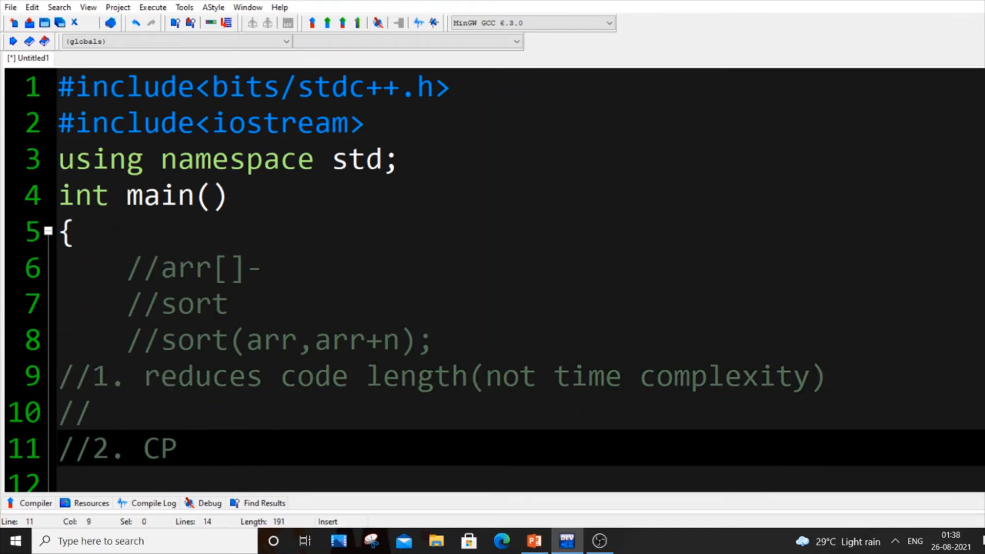
Append the comments //queue //stack to the end of line 8 after the sort call.
text(//)
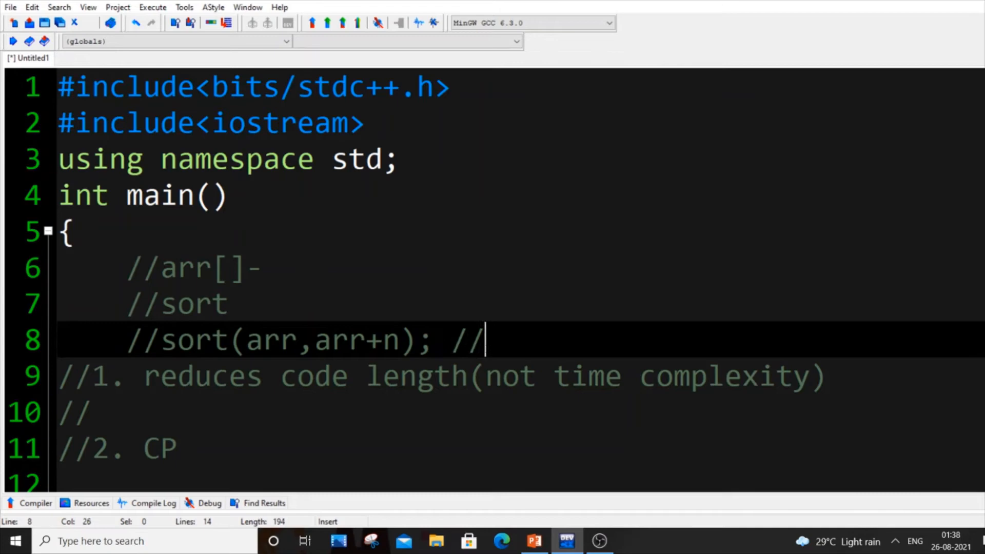
text(queue)
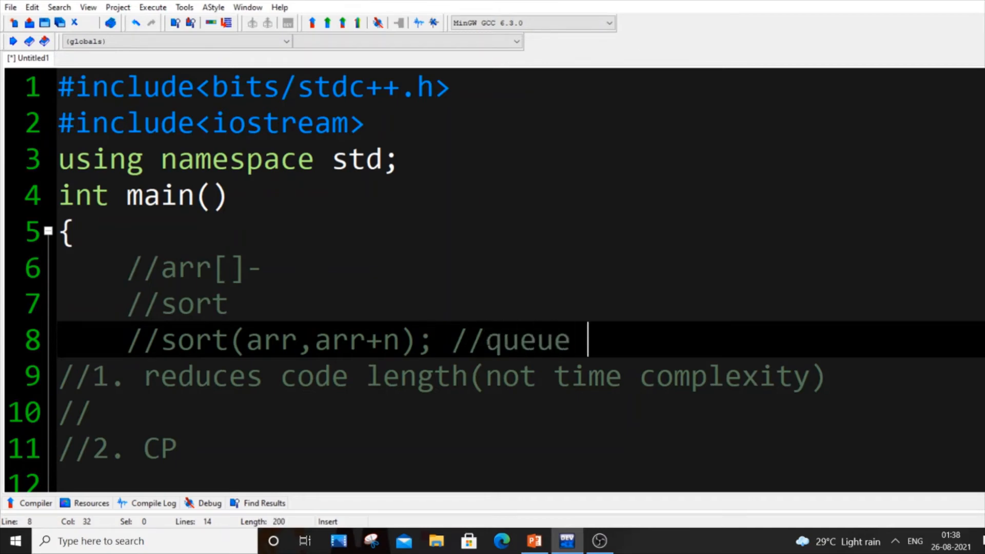
text(//stack)
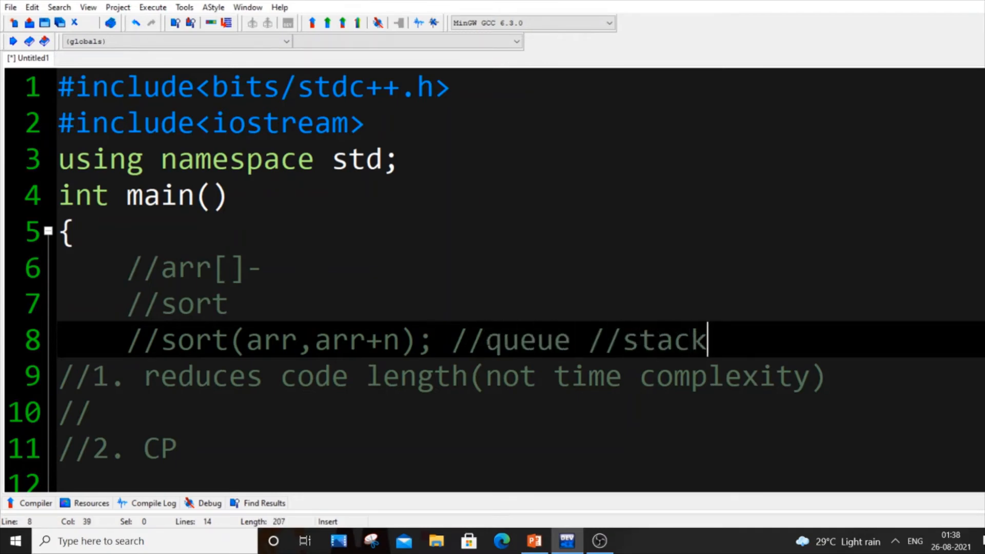
double_click(533, 340)
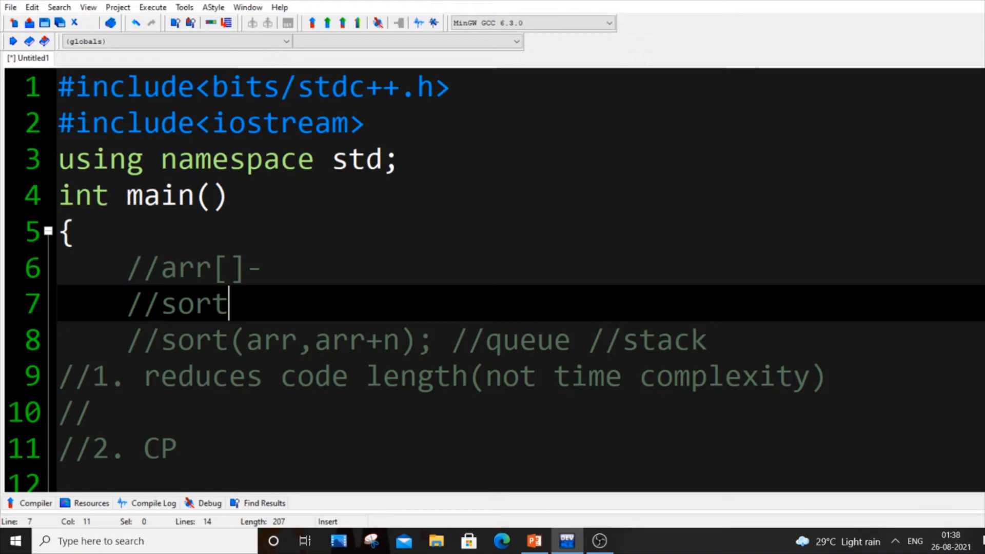
double_click(672, 340)
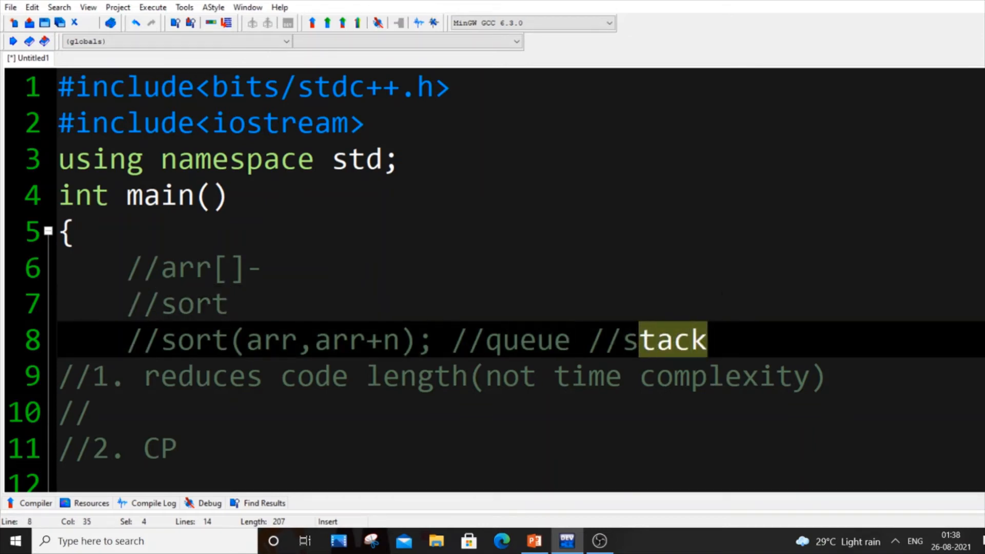
click(706, 340)
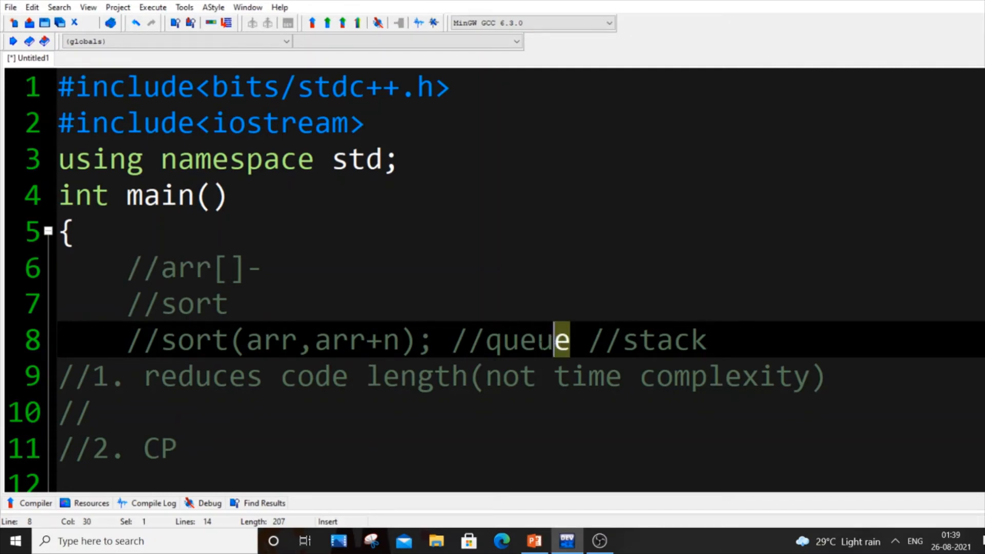
Extend queue to the declaration queue<int> q; on line 8.
click(705, 340)
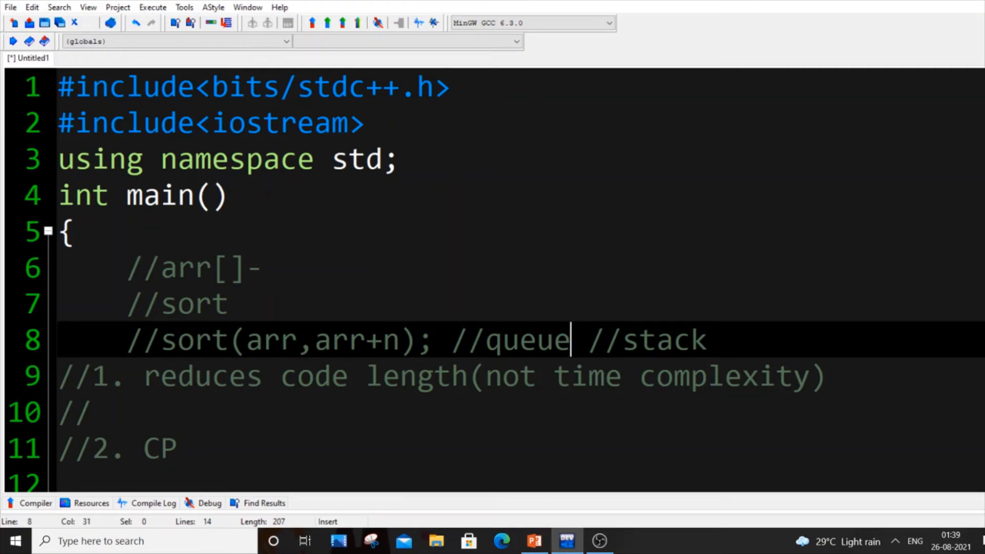
double_click(664, 340)
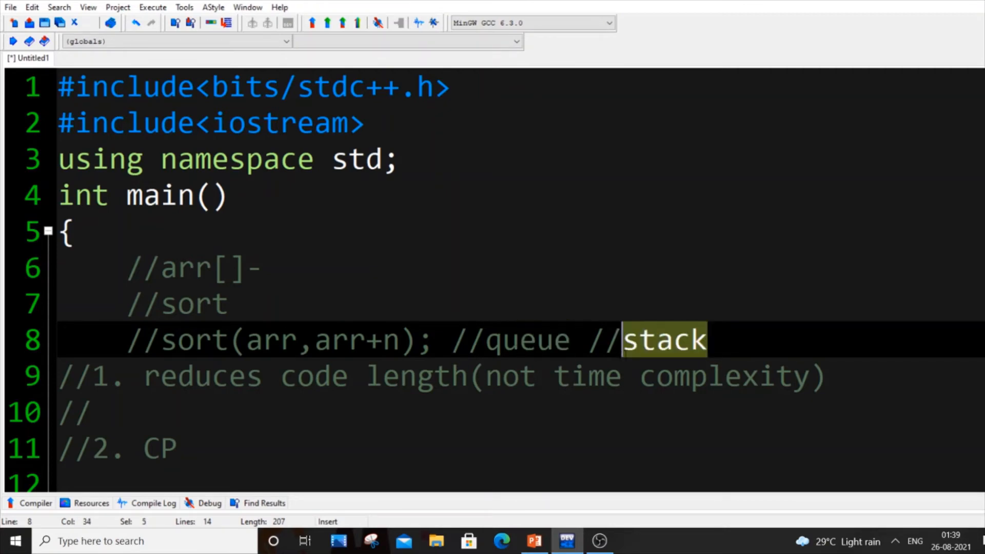
click(570, 339)
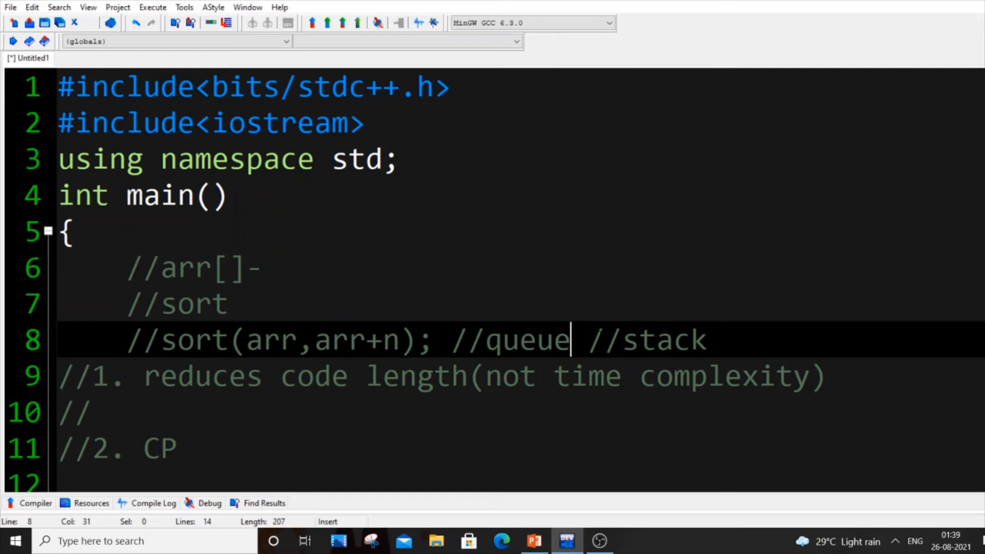
text(<int>)
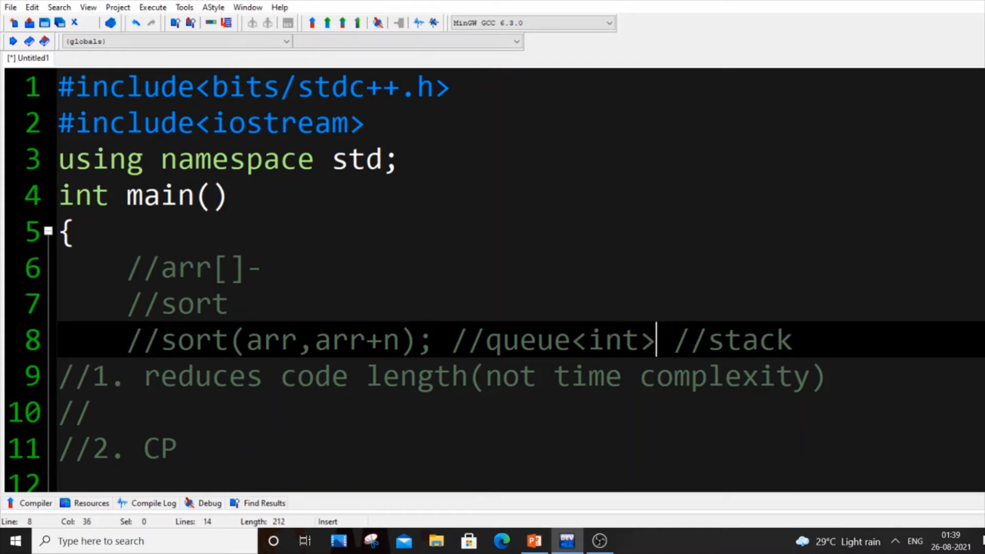
text(q;)
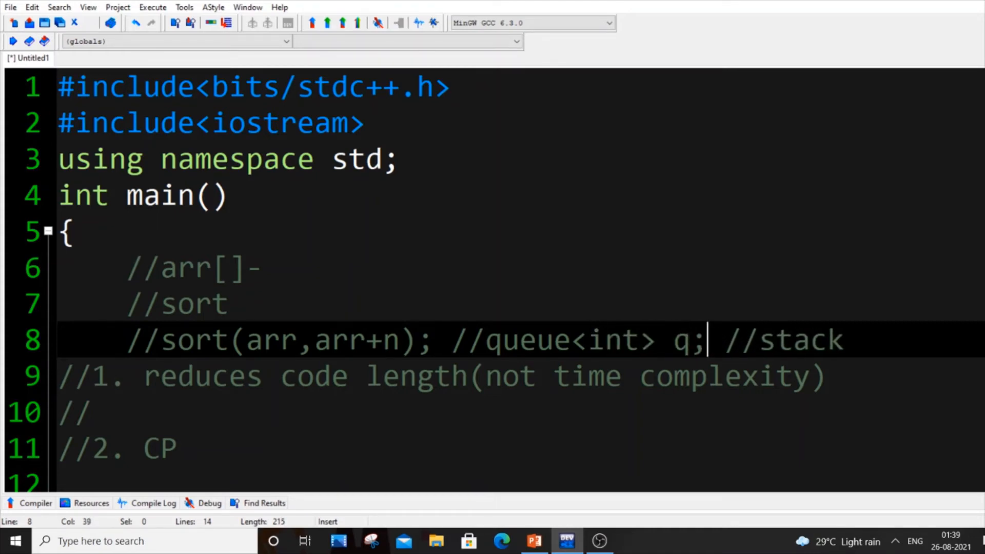
double_click(509, 340)
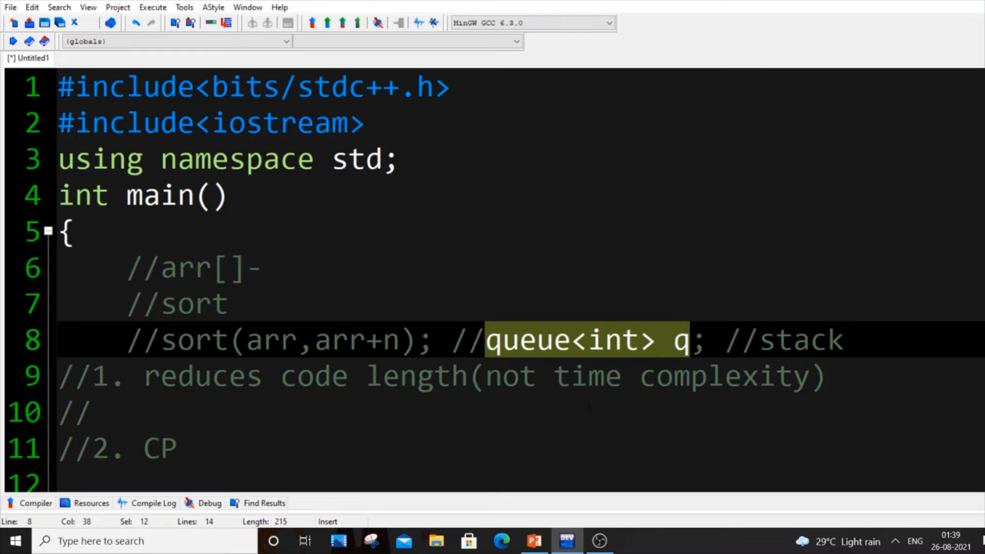
View the Components of STL slide in PowerPoint, then return to the Dev-C++ editor.
click(533, 540)
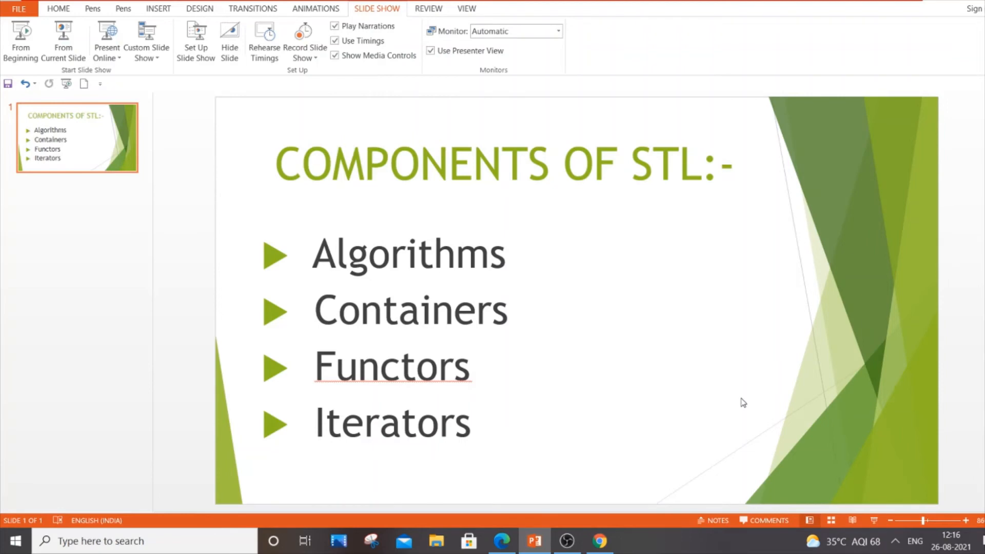
click(566, 541)
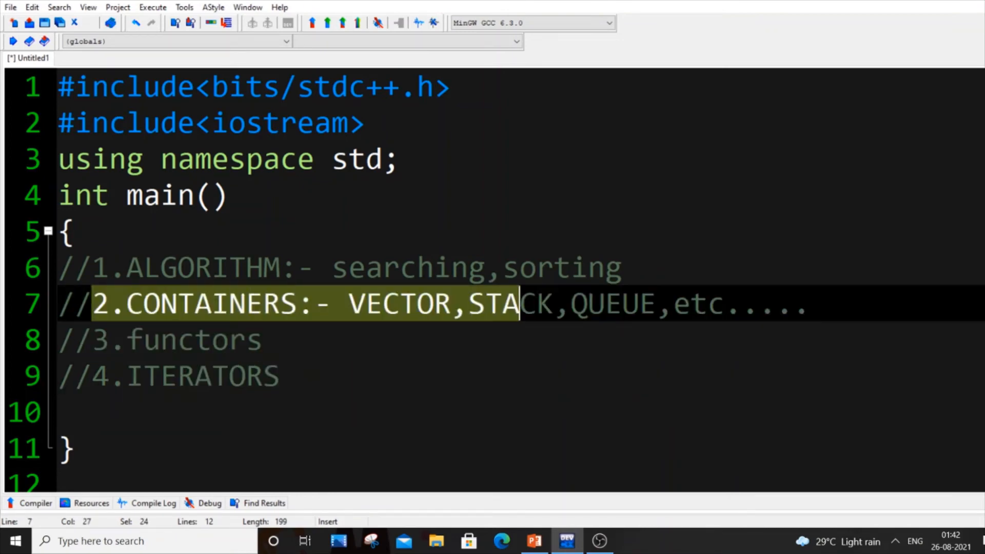
Review the ALGORITHM and CONTAINERS comment lines by highlighting them.
click(811, 304)
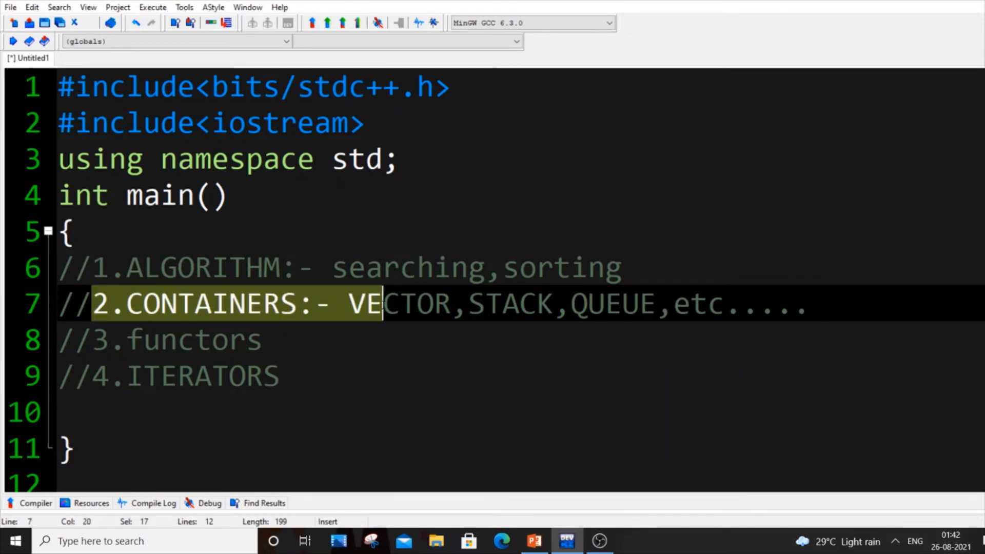
double_click(398, 304)
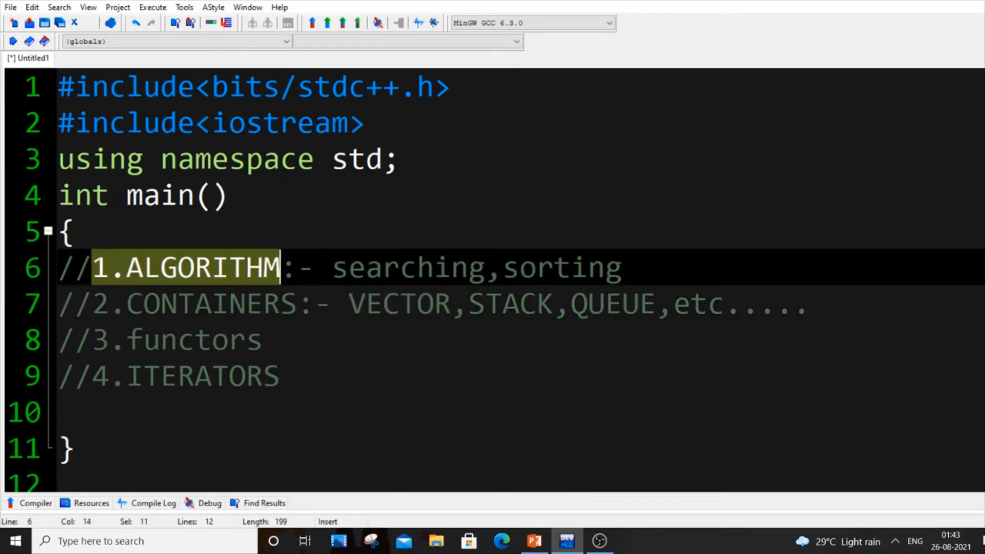
double_click(408, 267)
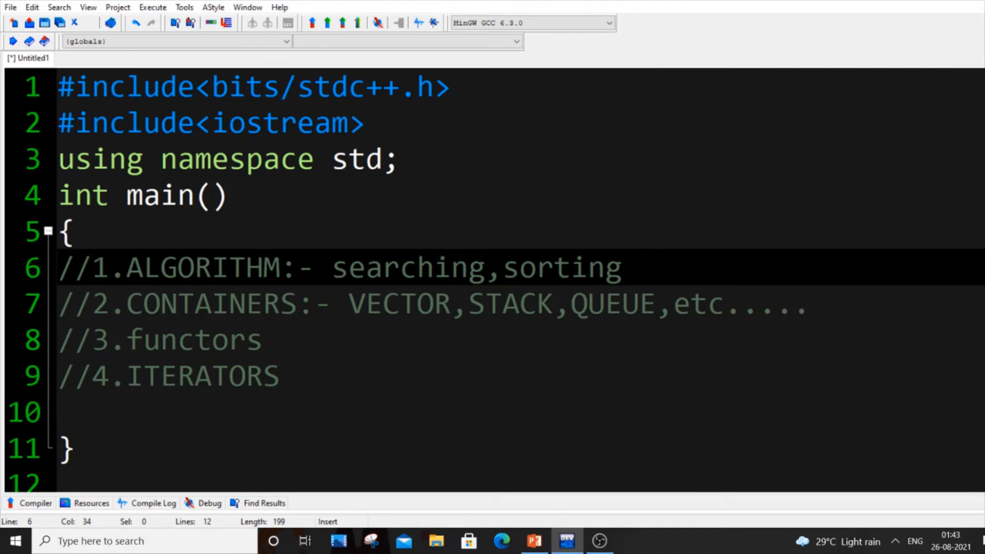
click(810, 304)
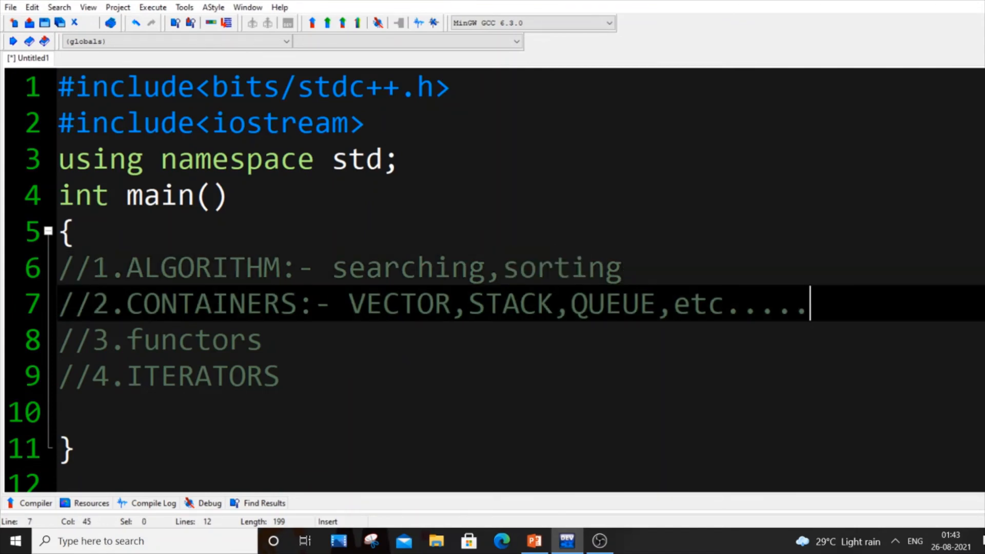
click(109, 304)
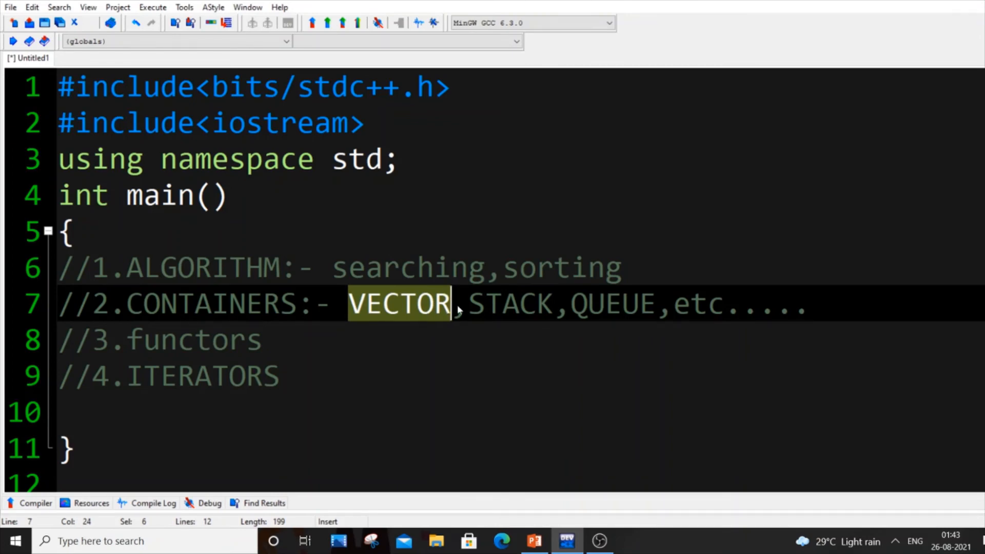
Highlight the container examples STACK and QUEUE, then the functors and ITERATORS comments.
double_click(509, 304)
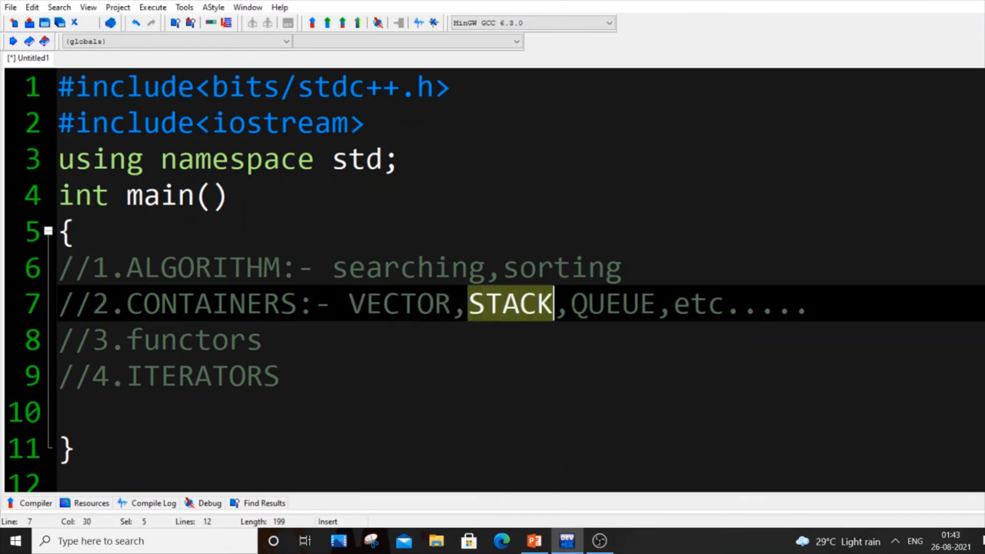
double_click(716, 305)
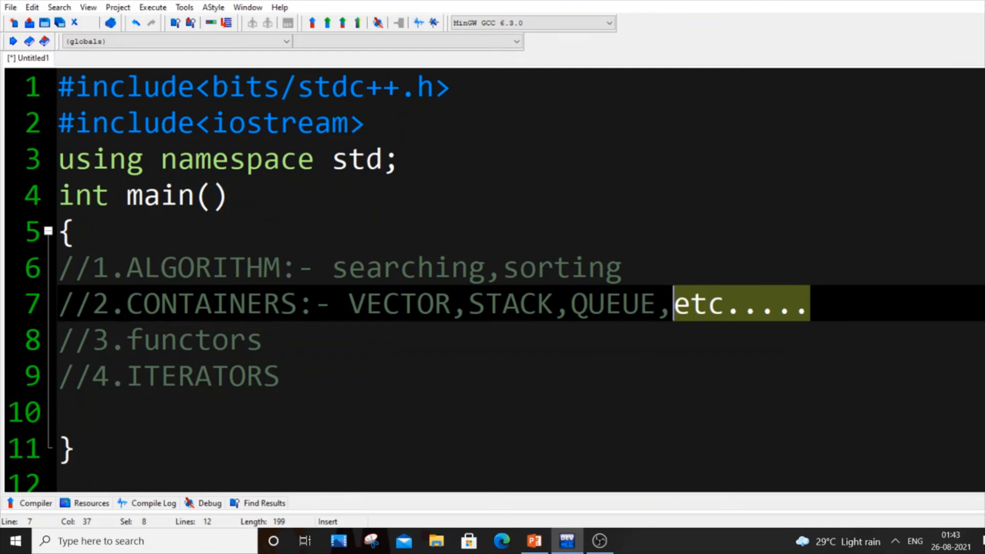
mouse_move(697, 307)
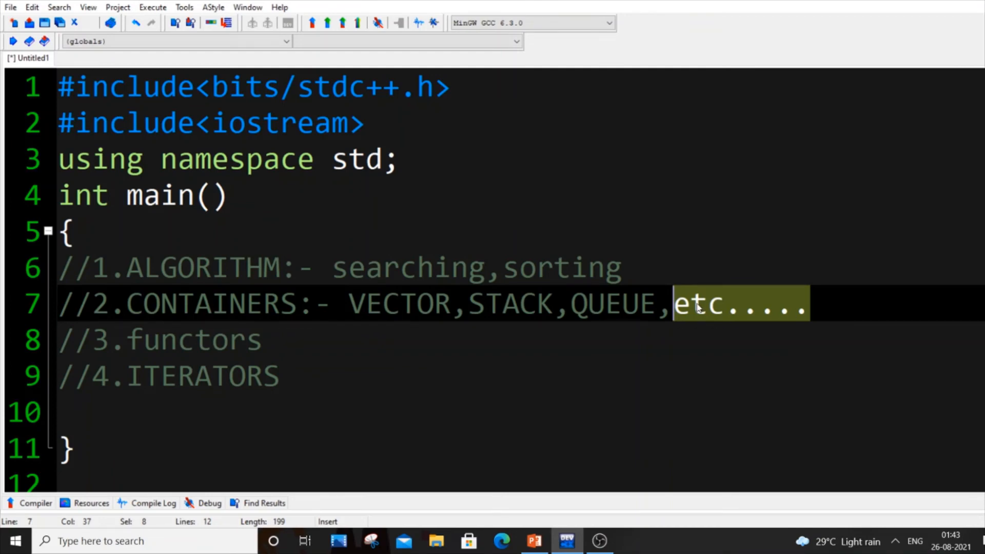
click(811, 303)
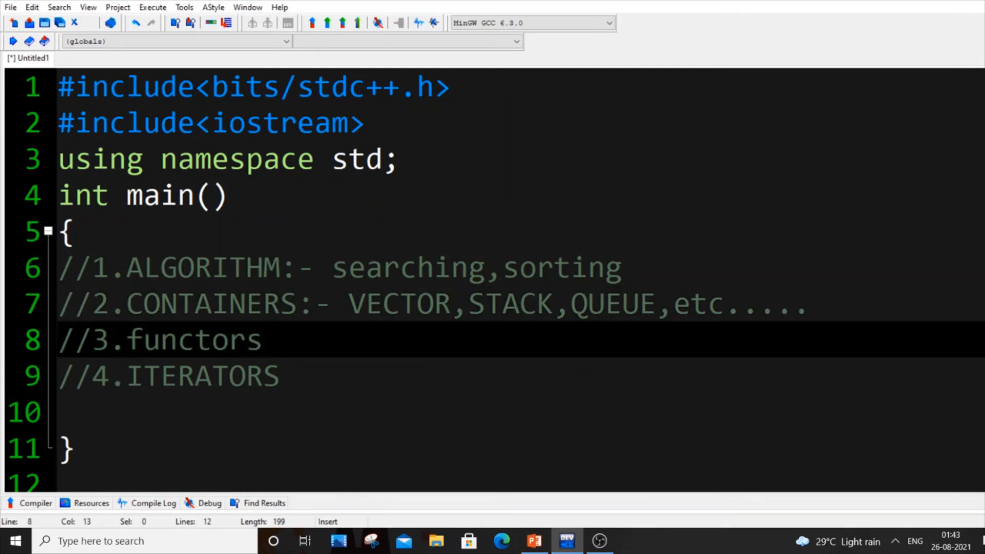
click(263, 340)
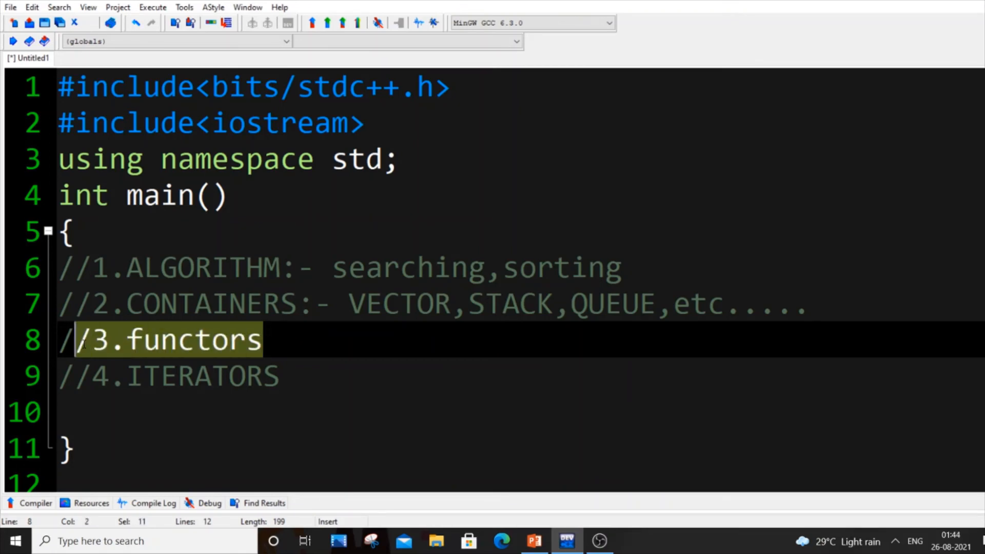
click(264, 340)
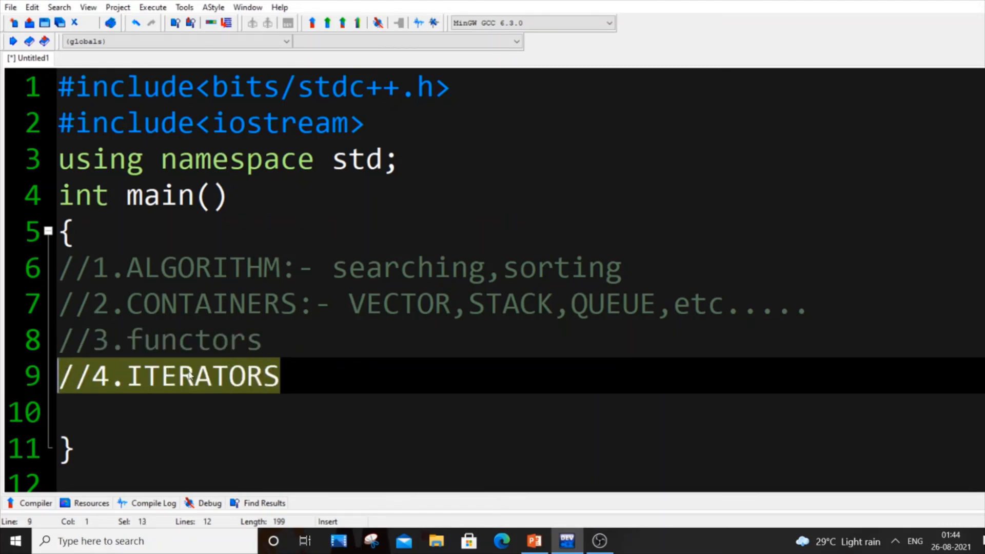
Append the example //for(i=0;i<n;i++) to the ITERATORS comment, fixing the mistyped 'to'.
click(279, 375)
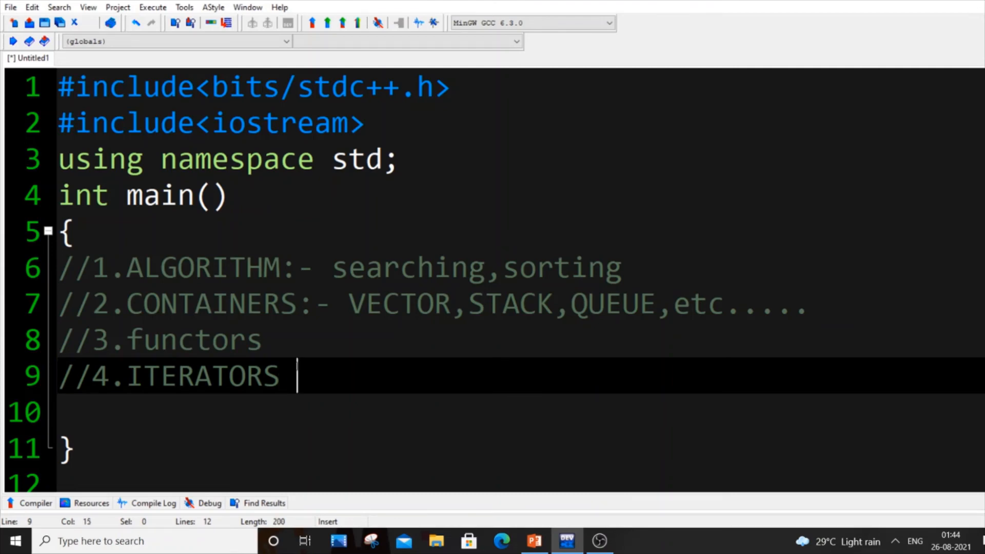
text(//)
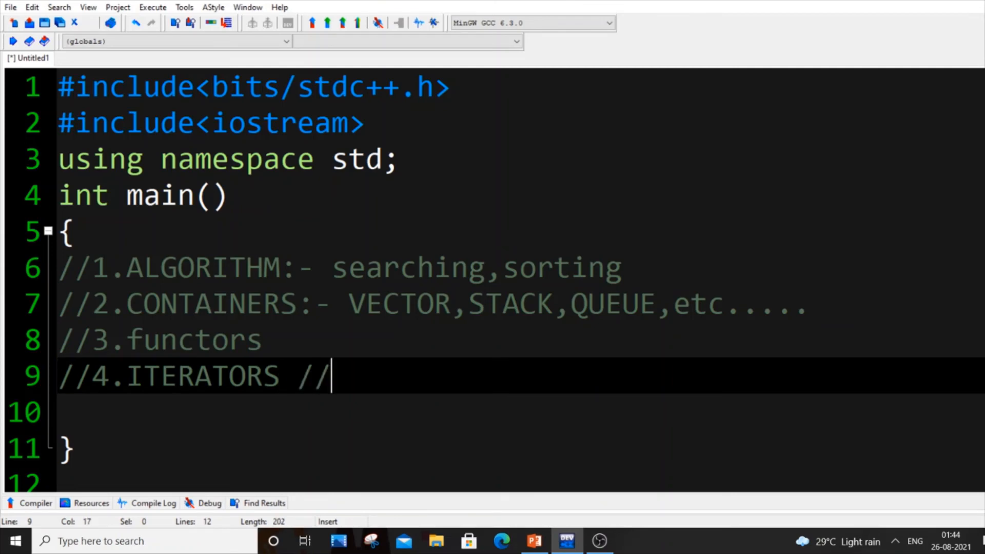
text(for()
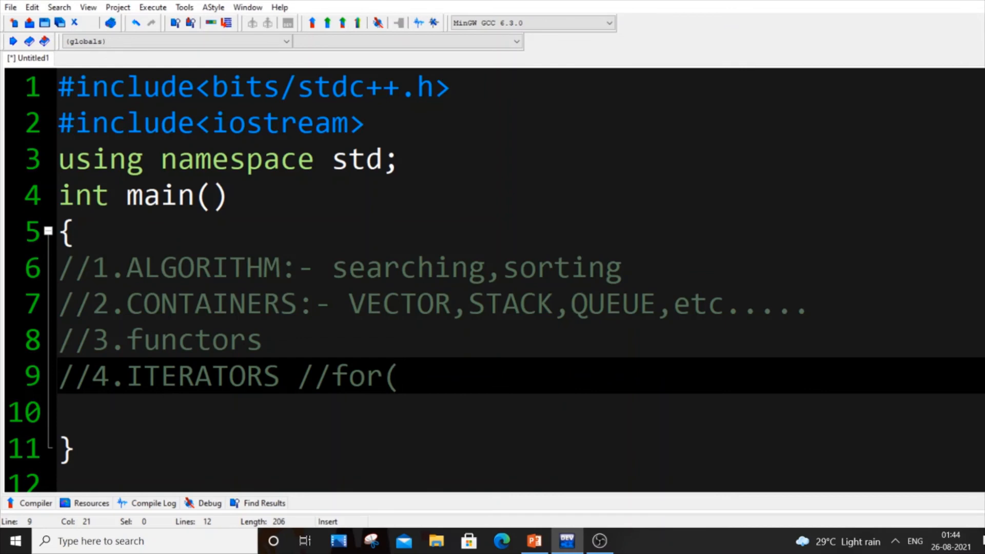
text(i)
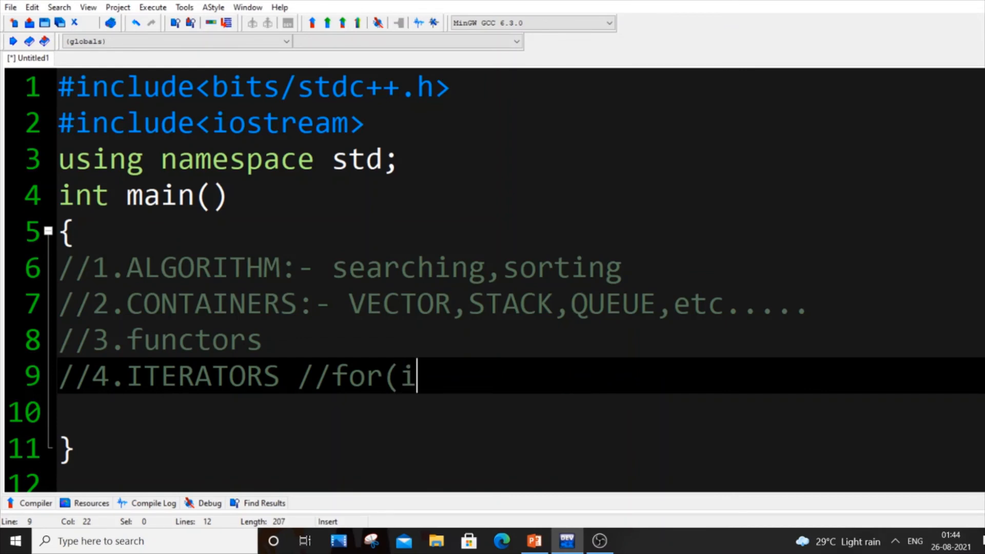
text(to)
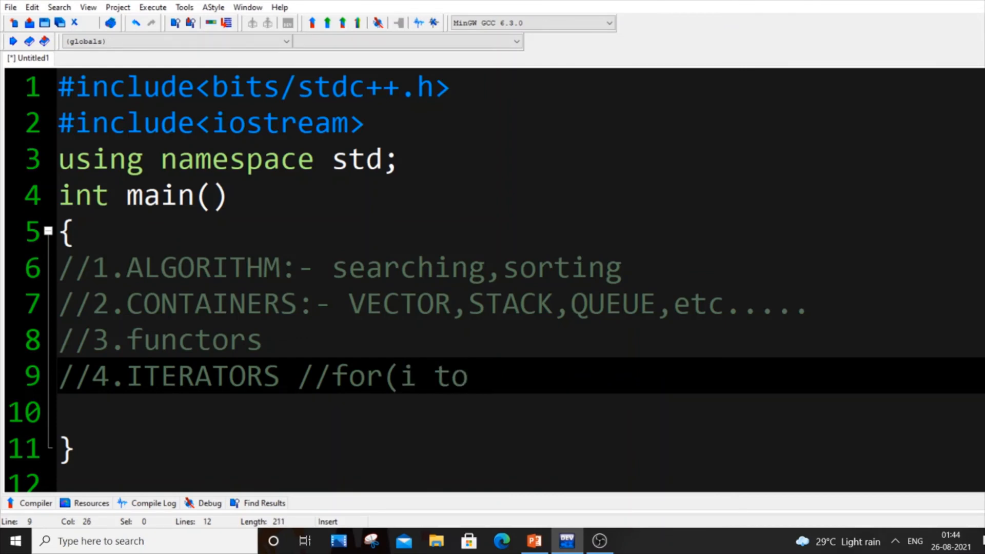
key(BackSpace)
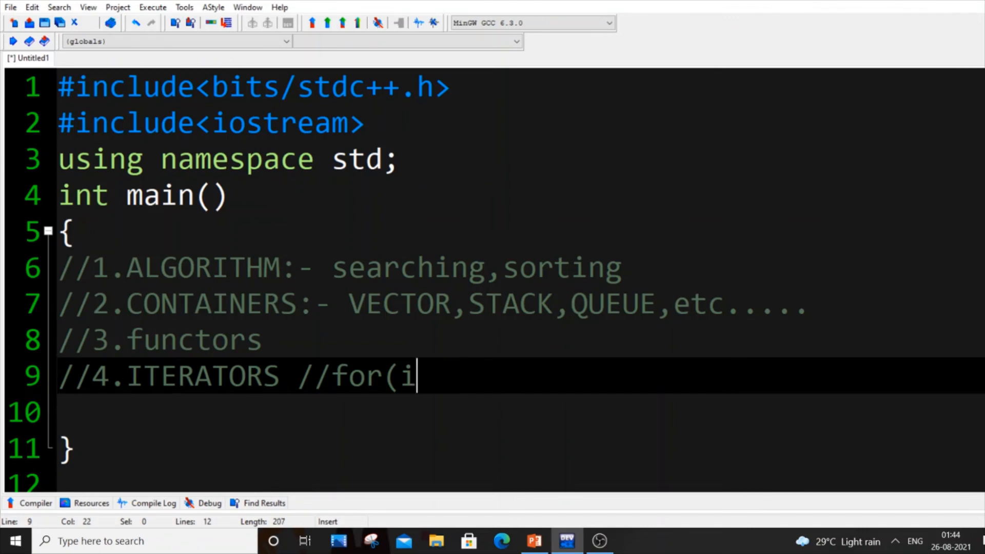
text(=0;)
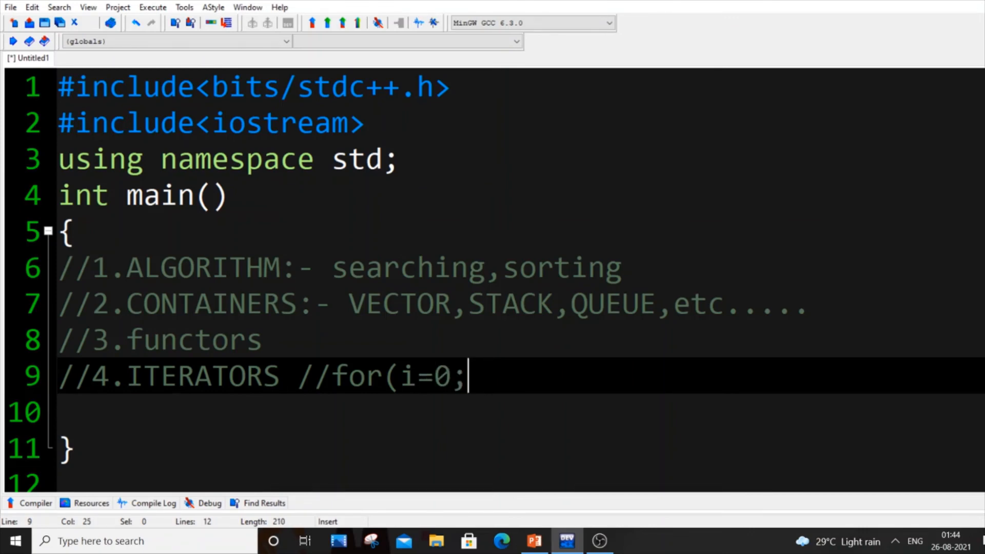
text(i<n)
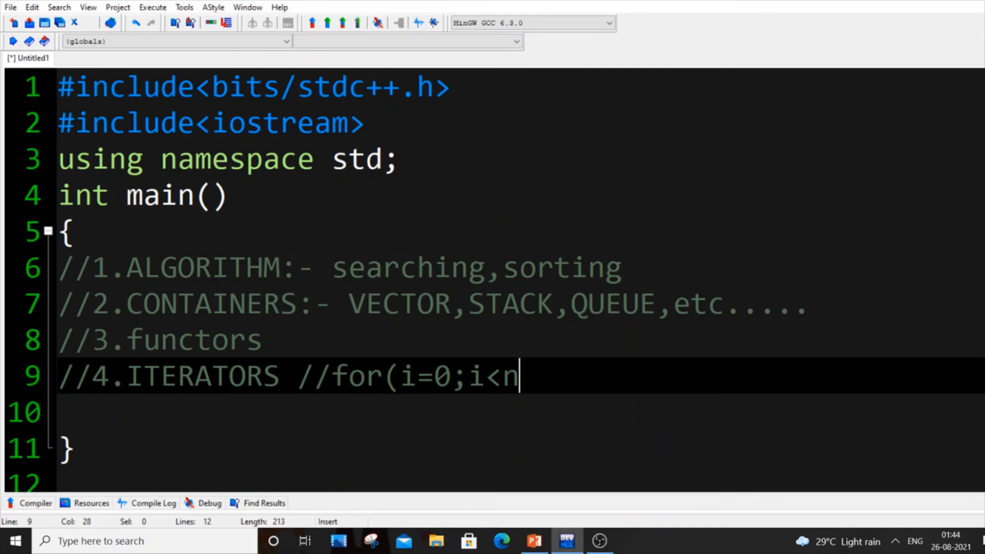
text(;i+)
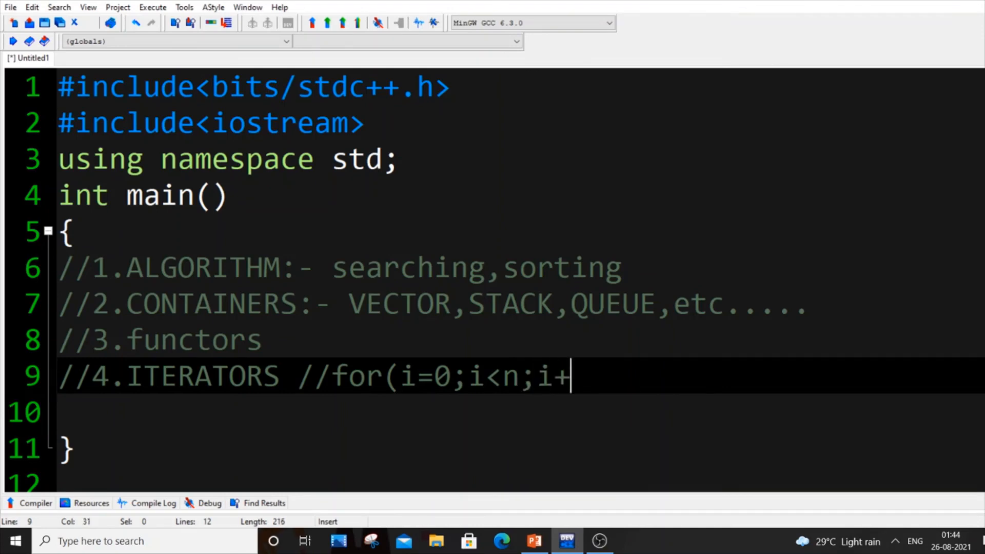
text(+))
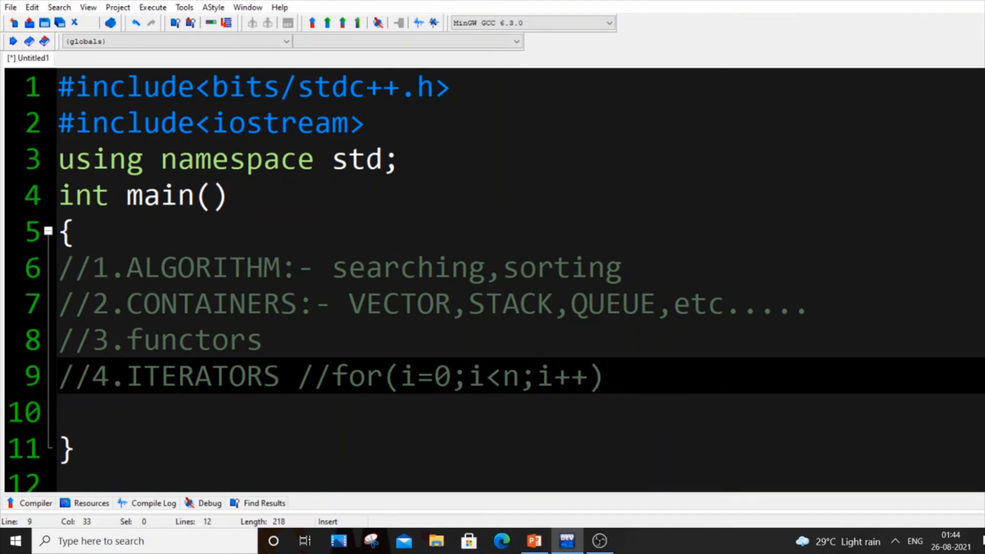
Finish the loop example with cout<<arr[i]; after the for header.
text(cout<<)
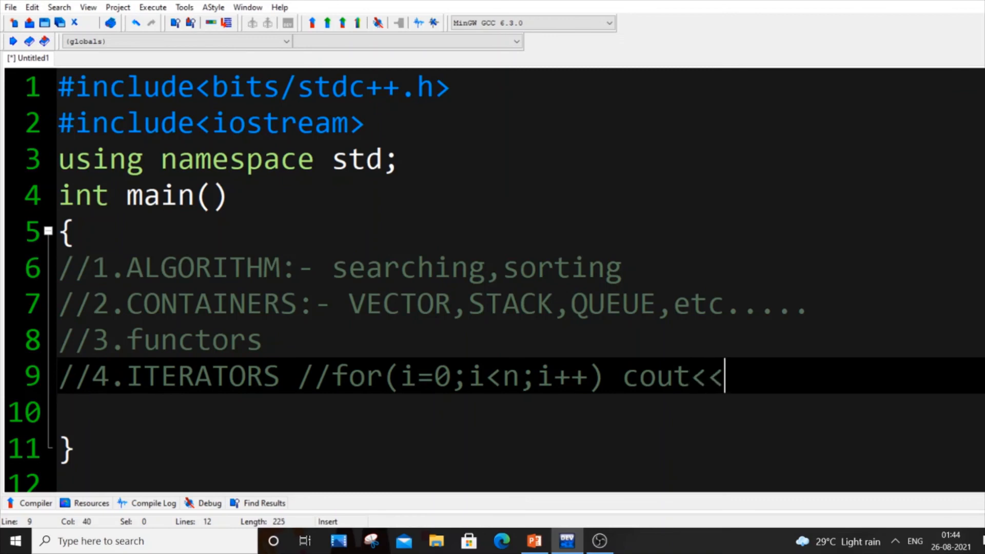
text(arr[i)
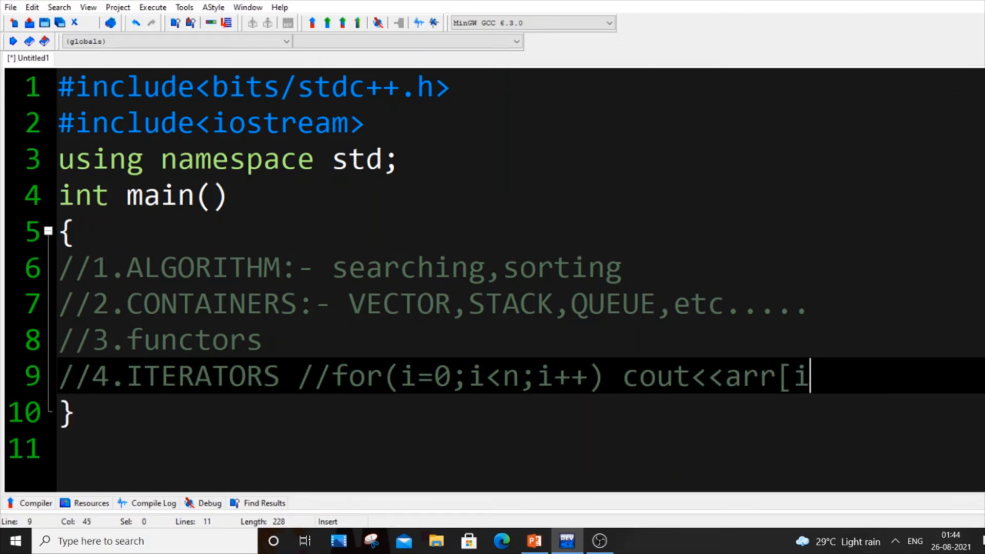
text(];)
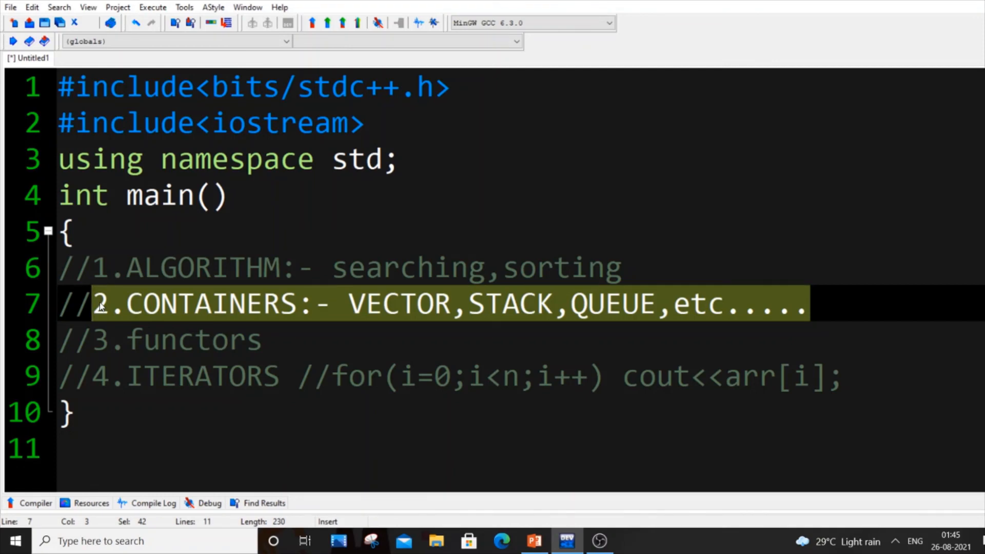
click(95, 304)
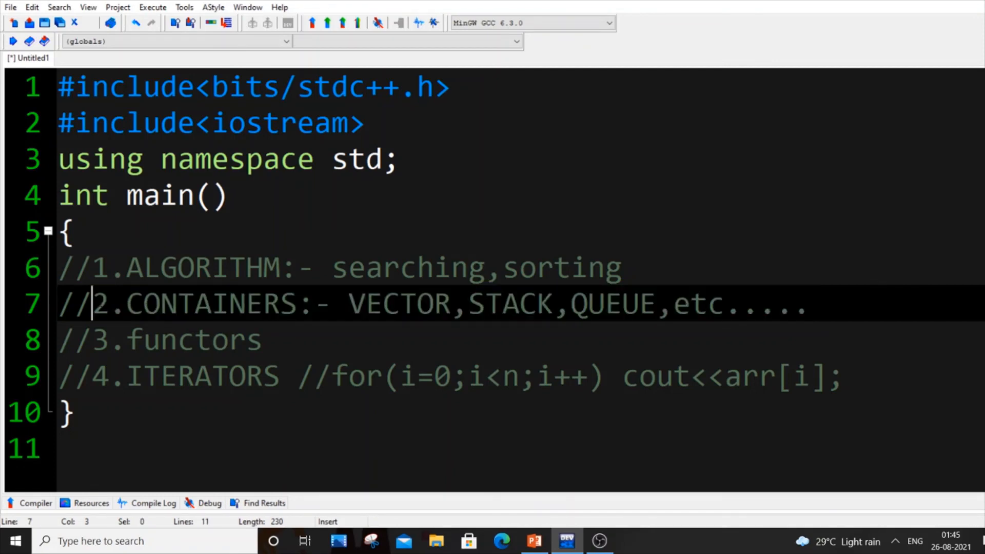